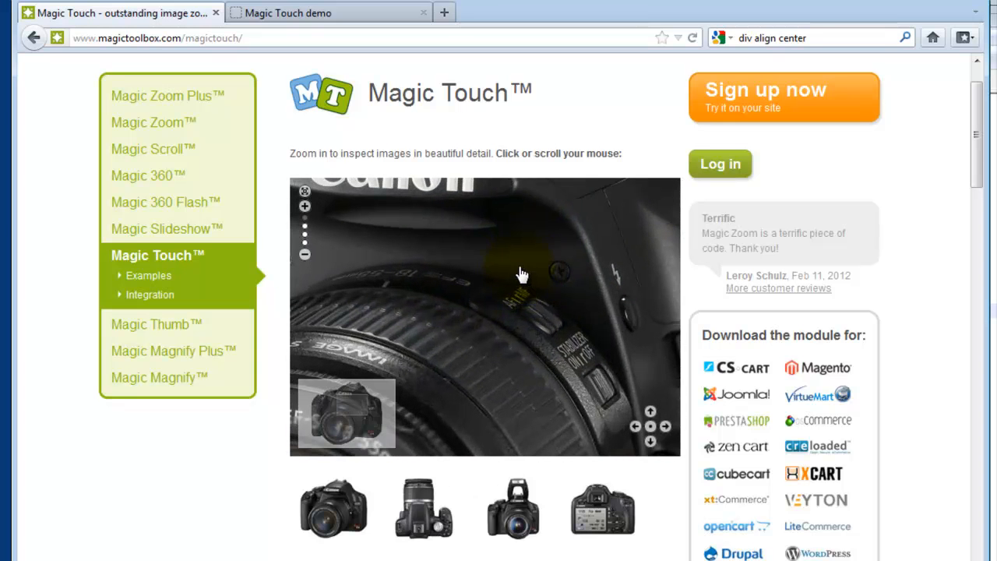
# - Zoom into the camera lens on the demo photo, then view the image full screen
pyautogui.click(522, 273)
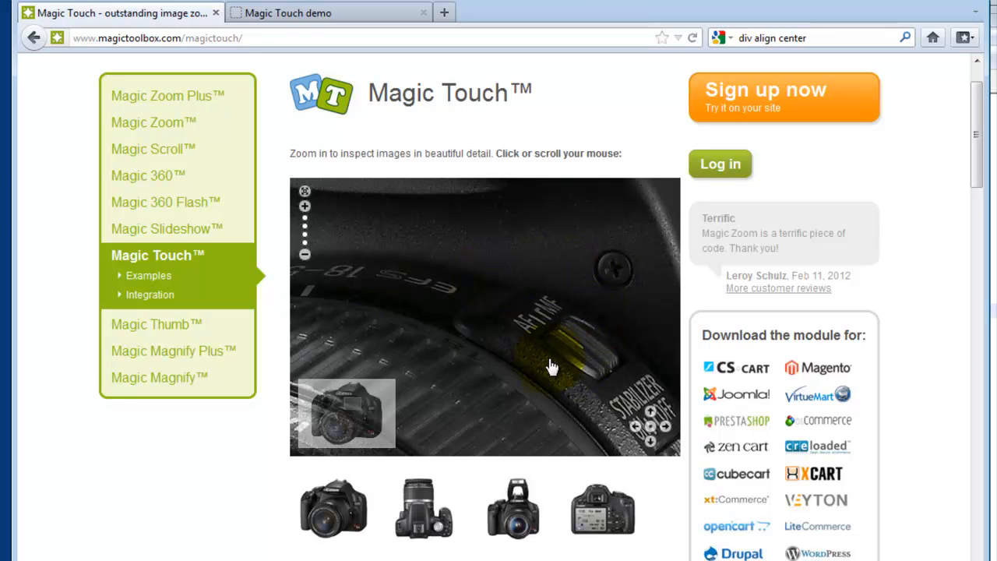
pyautogui.moveTo(549, 325)
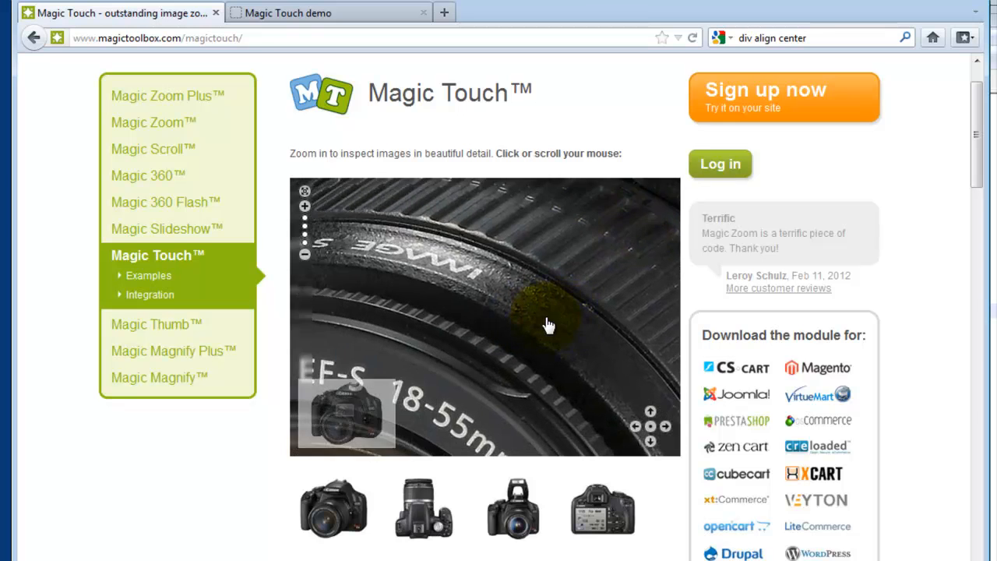
pyautogui.moveTo(540, 294)
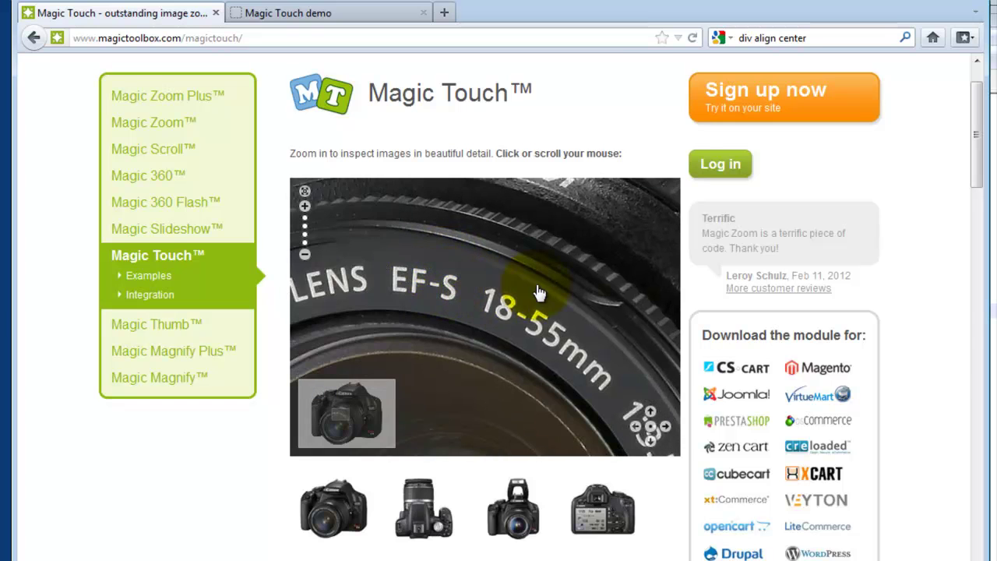
pyautogui.moveTo(306, 192)
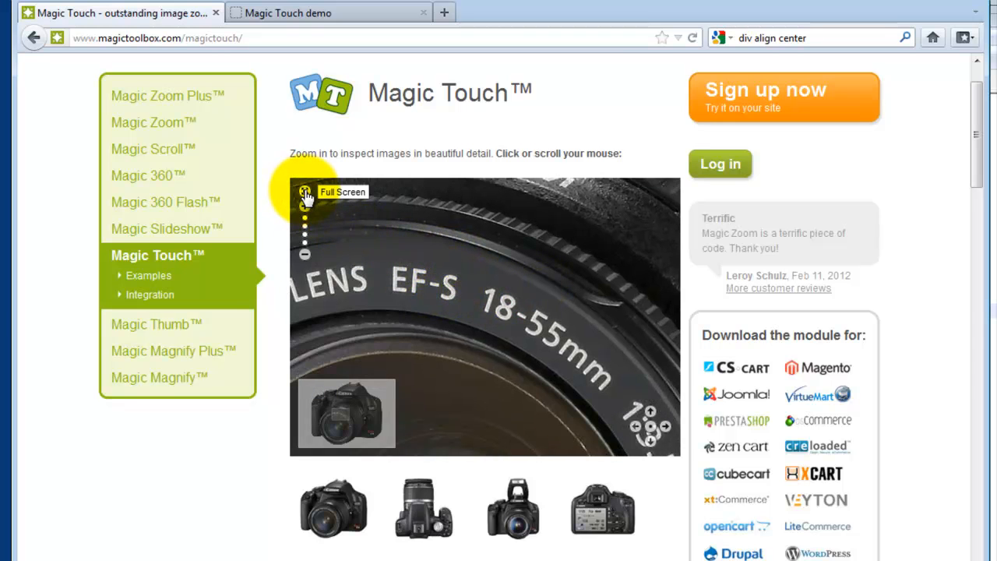
pyautogui.click(304, 192)
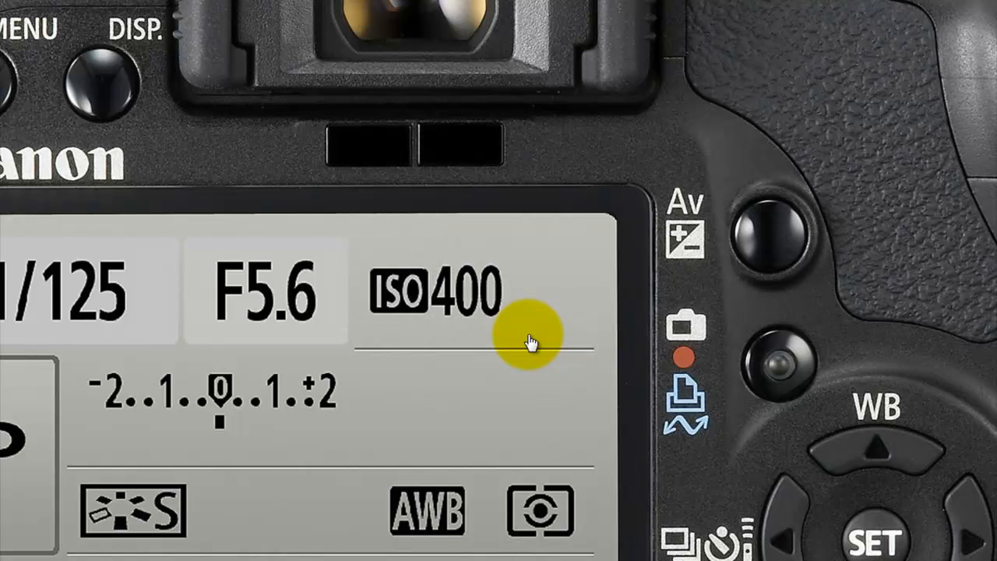
pyautogui.moveTo(526, 331)
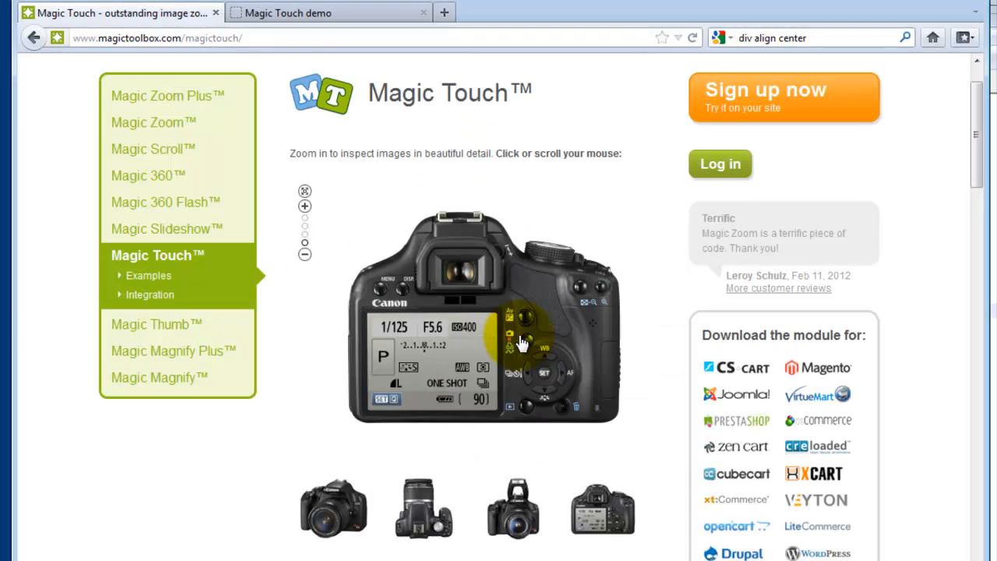
pyautogui.moveTo(537, 144)
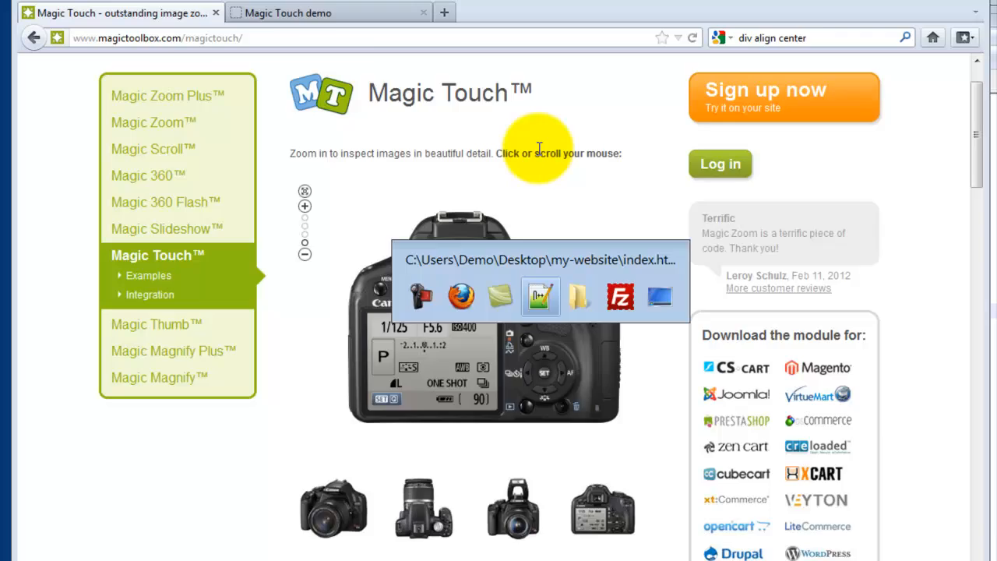
# - Switch to the index.htm source, then to the my-website folder of files
pyautogui.click(540, 296)
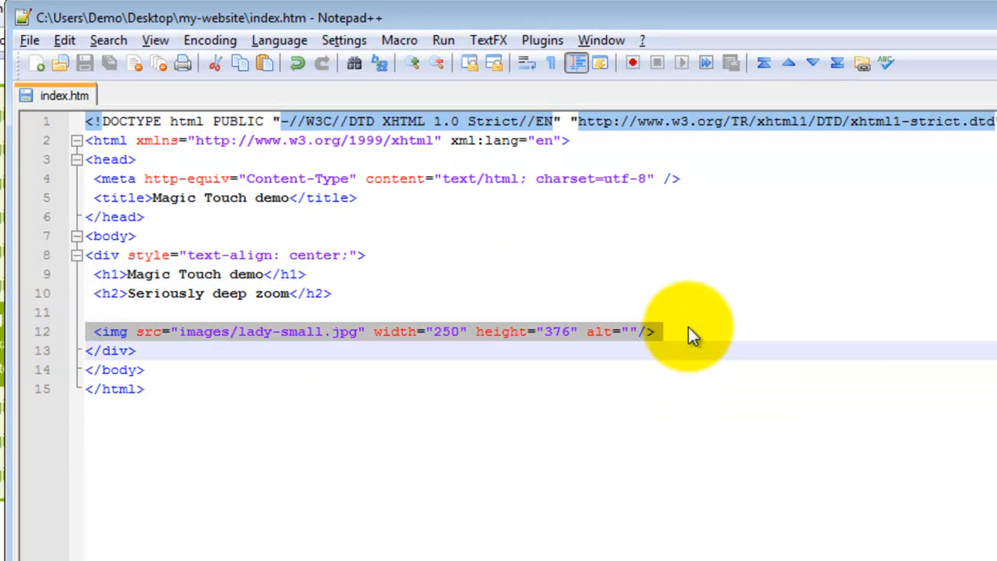
pyautogui.click(655, 331)
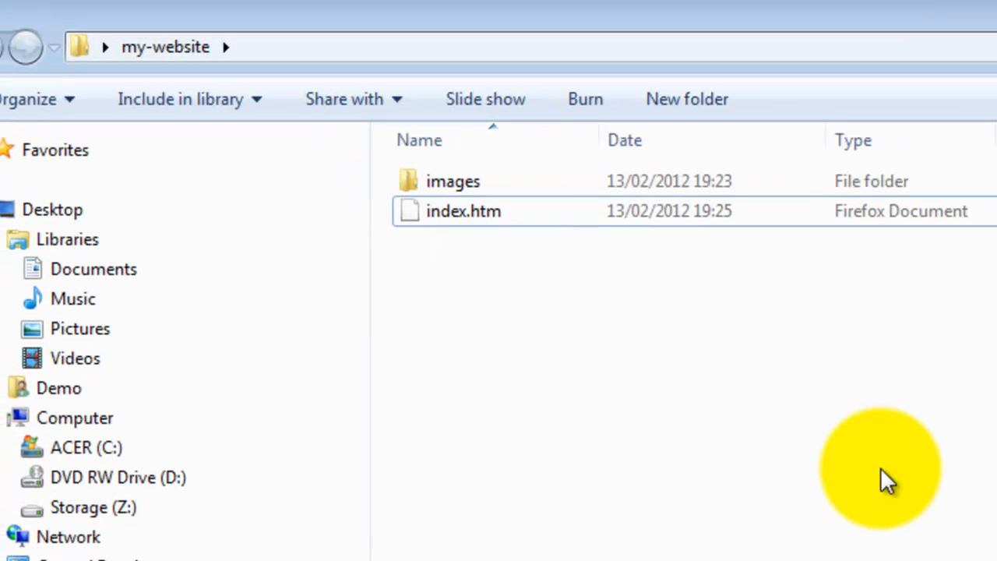
# - Open the images folder and view lady-large.jpg
pyautogui.doubleClick(453, 181)
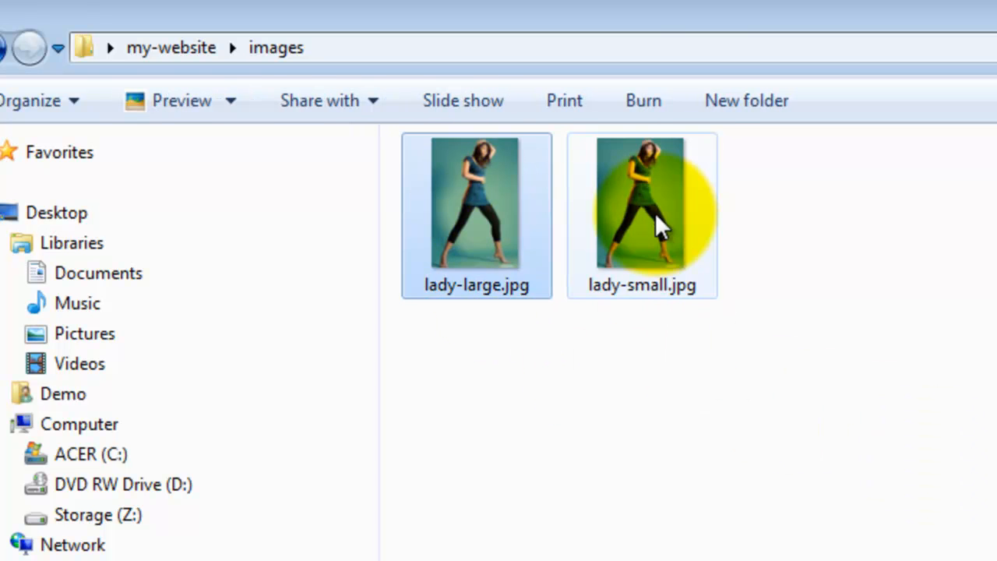
pyautogui.click(476, 202)
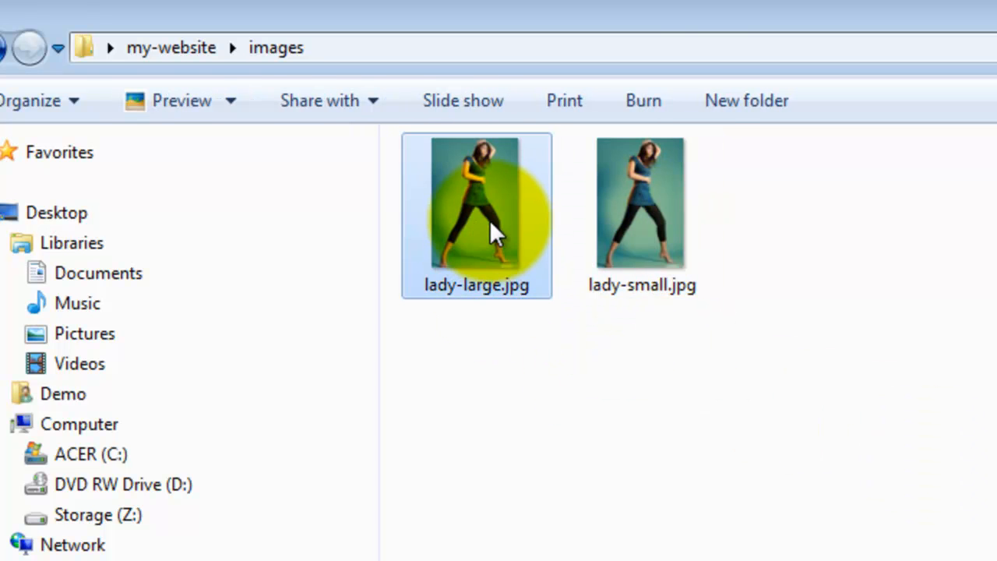
pyautogui.doubleClick(476, 215)
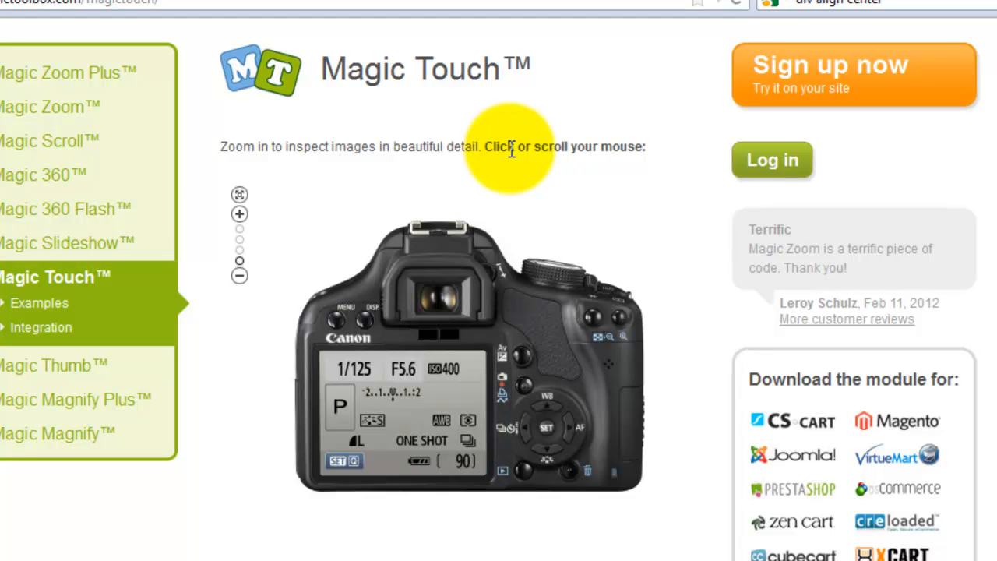
# - Open the Magic Toolbox sign-up page and submit the new account details
pyautogui.scroll(-3)
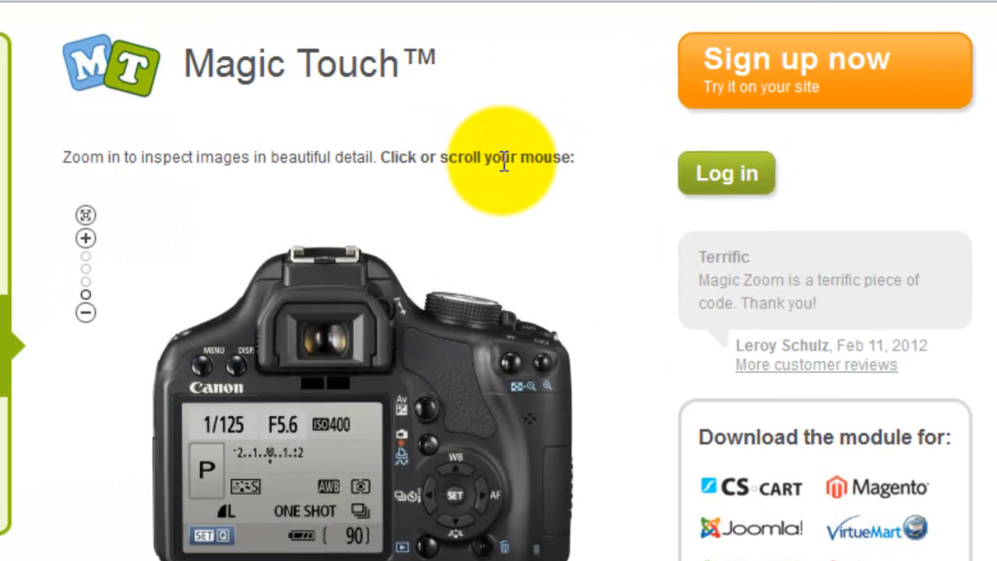
pyautogui.moveTo(682, 129)
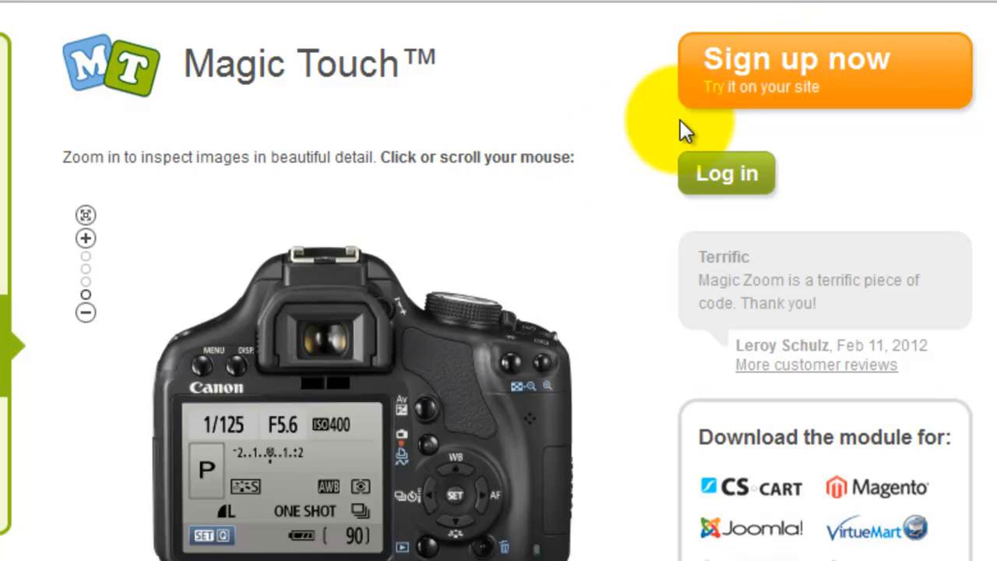
pyautogui.moveTo(624, 195)
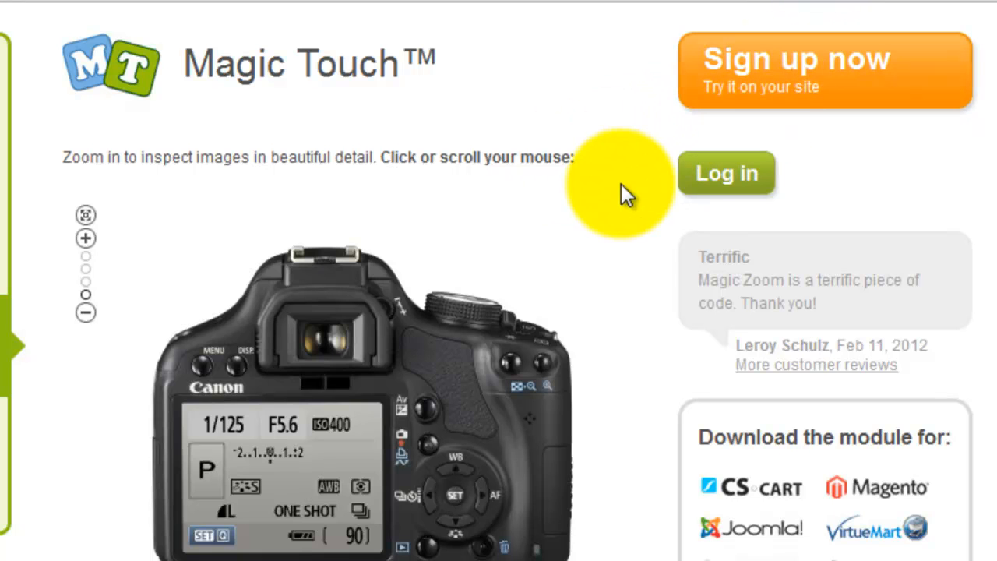
pyautogui.moveTo(627, 183)
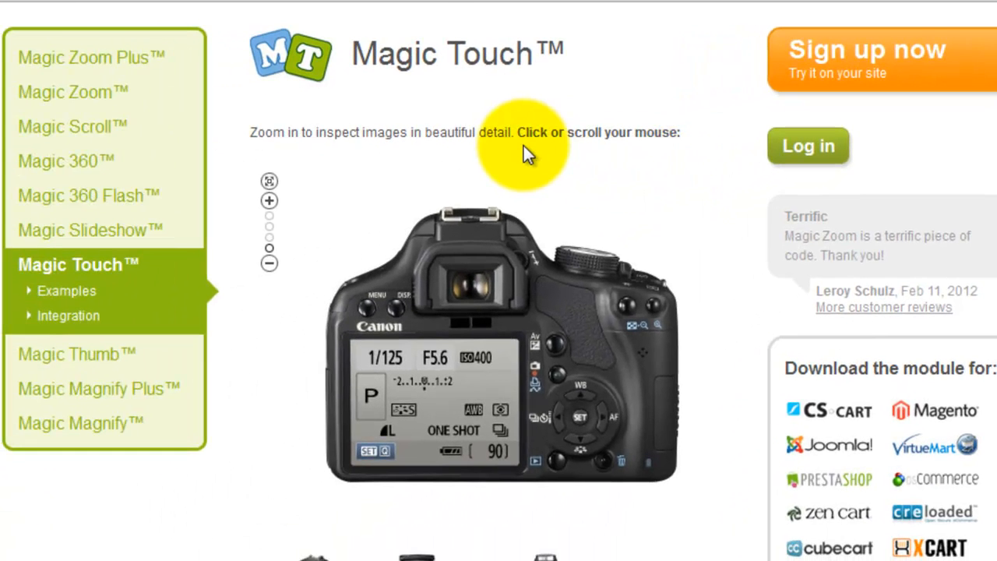
pyautogui.click(867, 50)
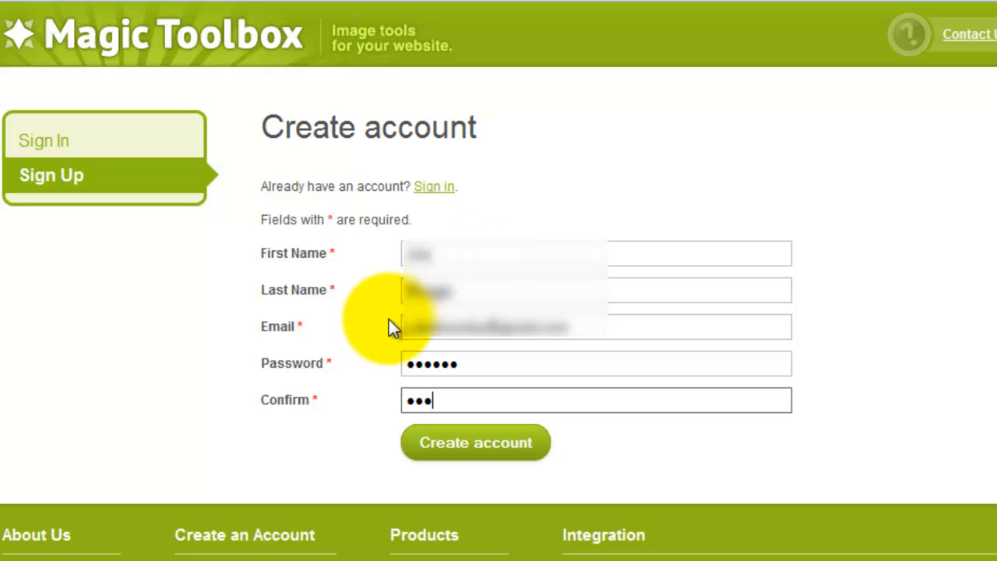
pyautogui.click(476, 442)
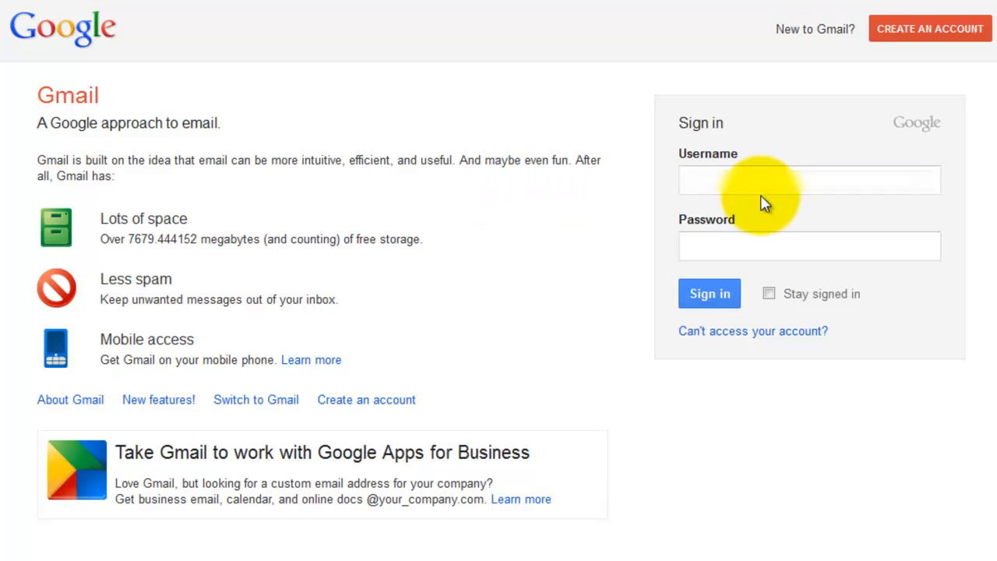
# - Sign in to Gmail, save the password, and follow the Magic Toolbox activation link
pyautogui.click(810, 180)
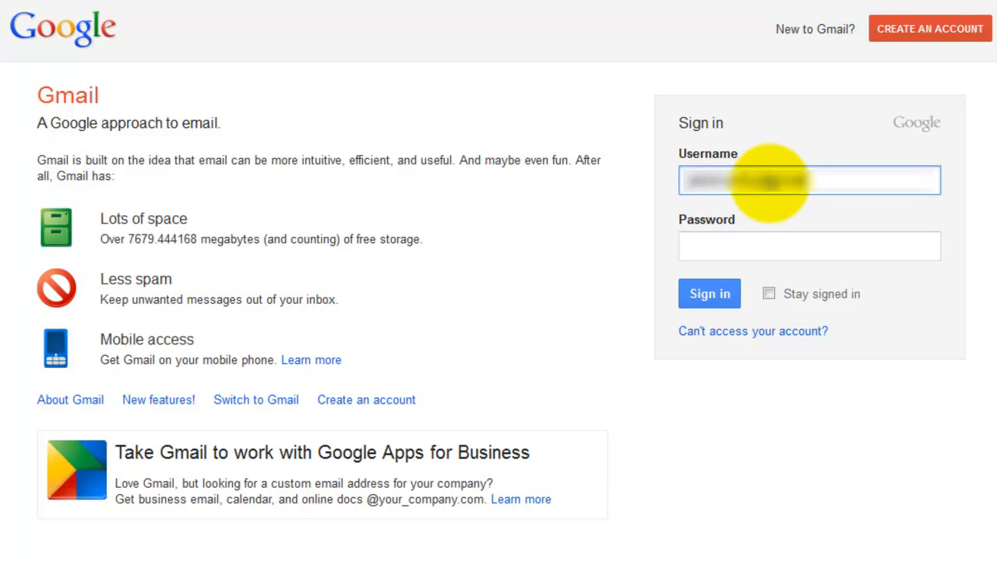
pyautogui.write('•••••')
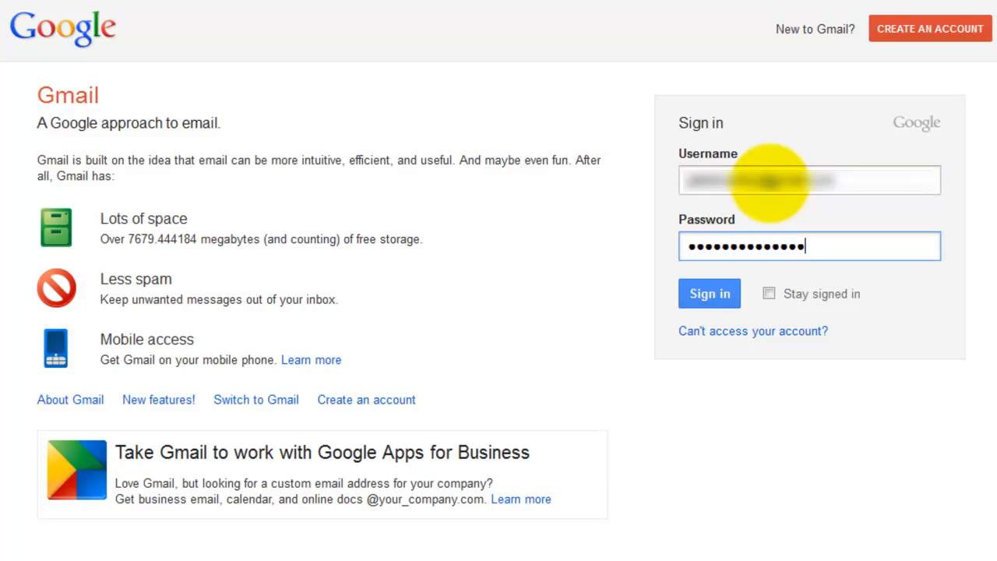
pyautogui.click(709, 294)
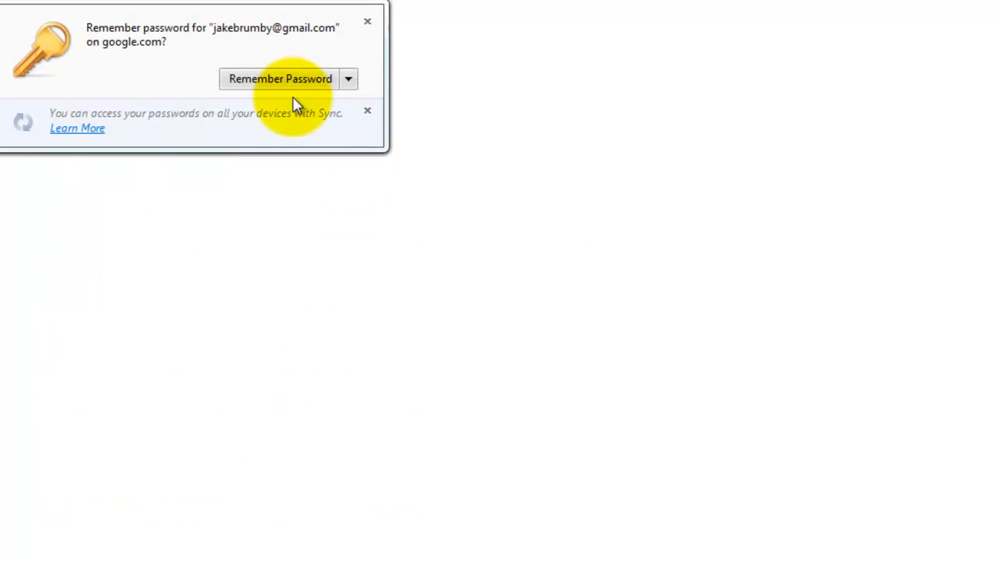
pyautogui.click(348, 78)
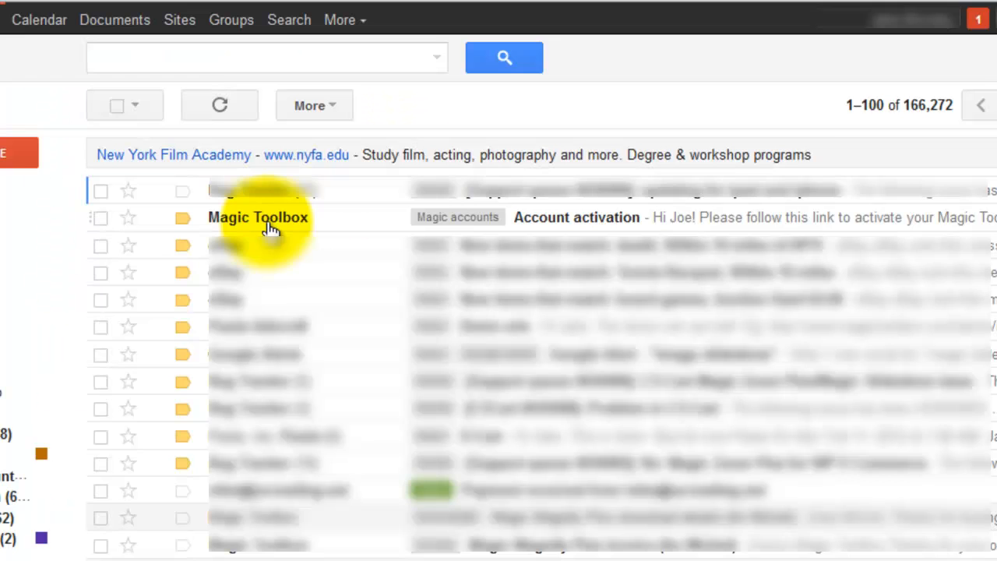
pyautogui.moveTo(319, 225)
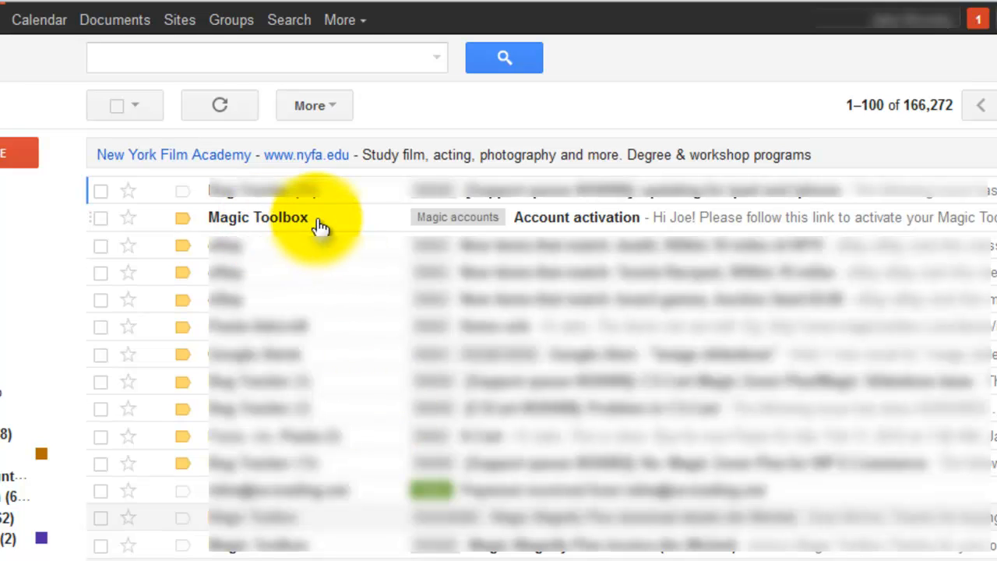
pyautogui.click(576, 218)
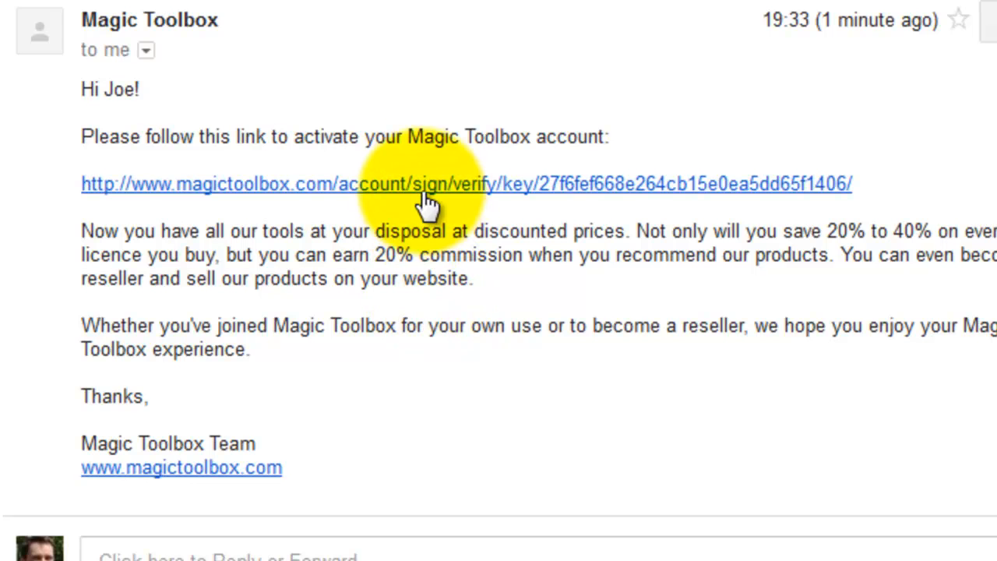
pyautogui.click(430, 184)
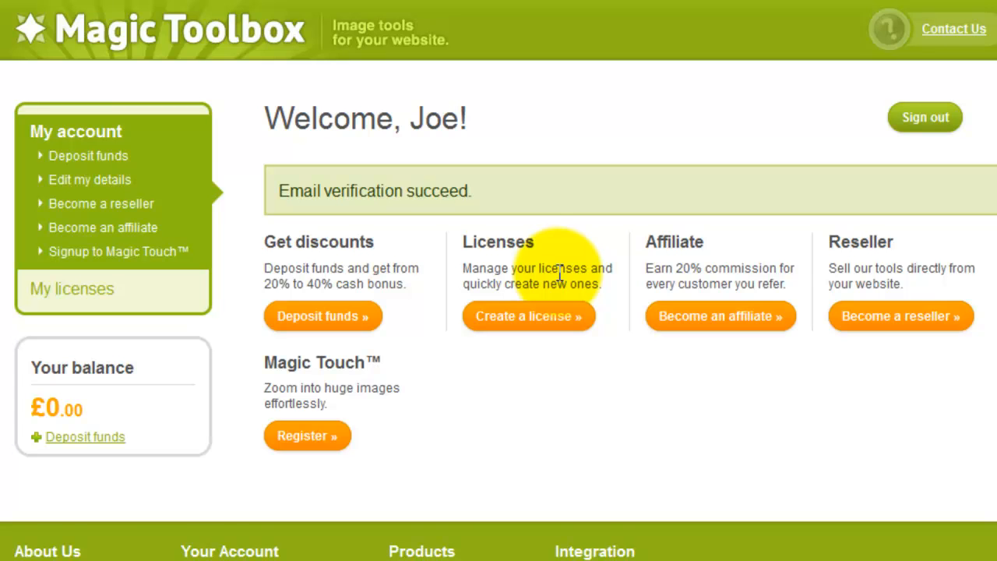
pyautogui.moveTo(565, 269)
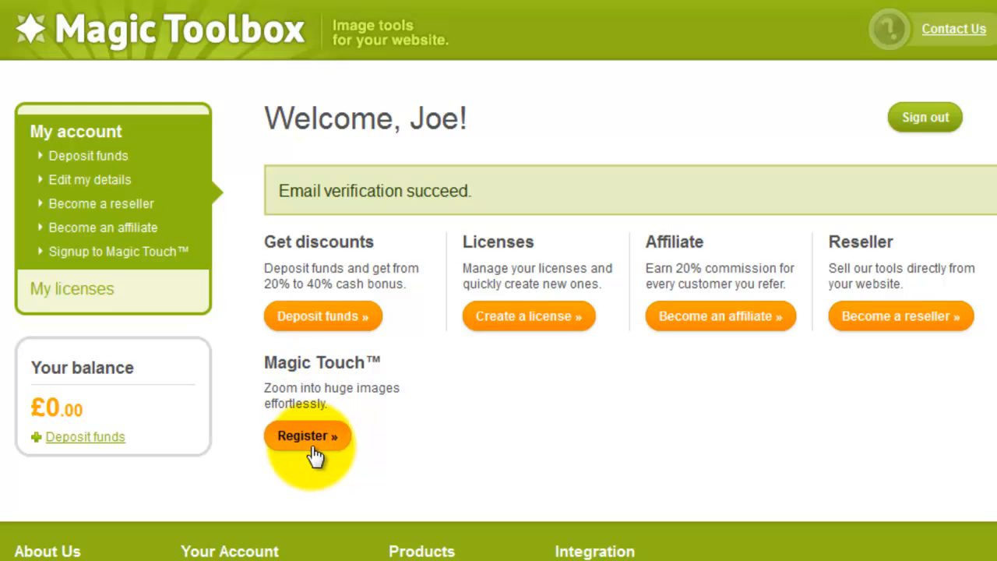
pyautogui.moveTo(429, 242)
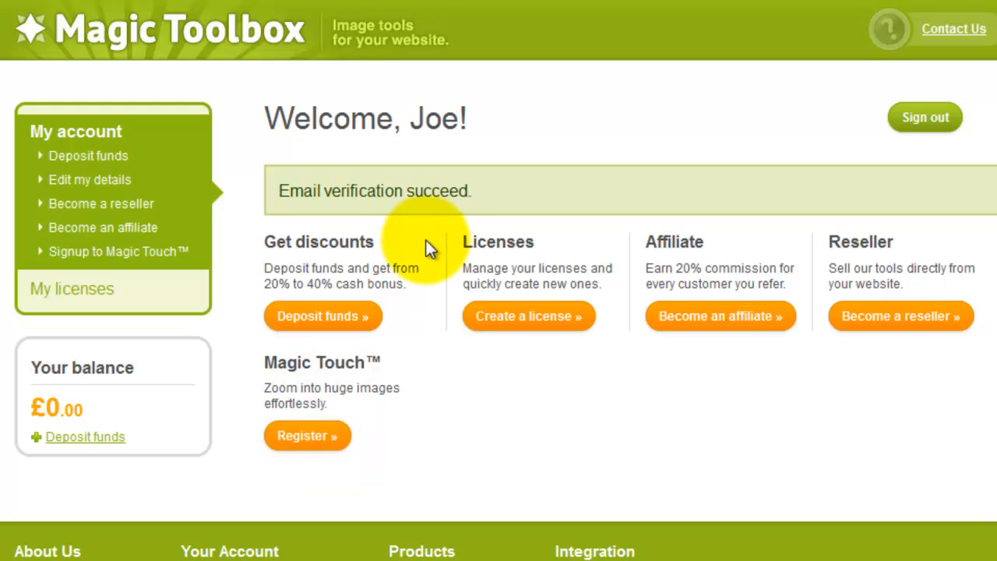
# - Open the Magic Touch Integration page from the sidebar and look over its code examples
pyautogui.click(306, 435)
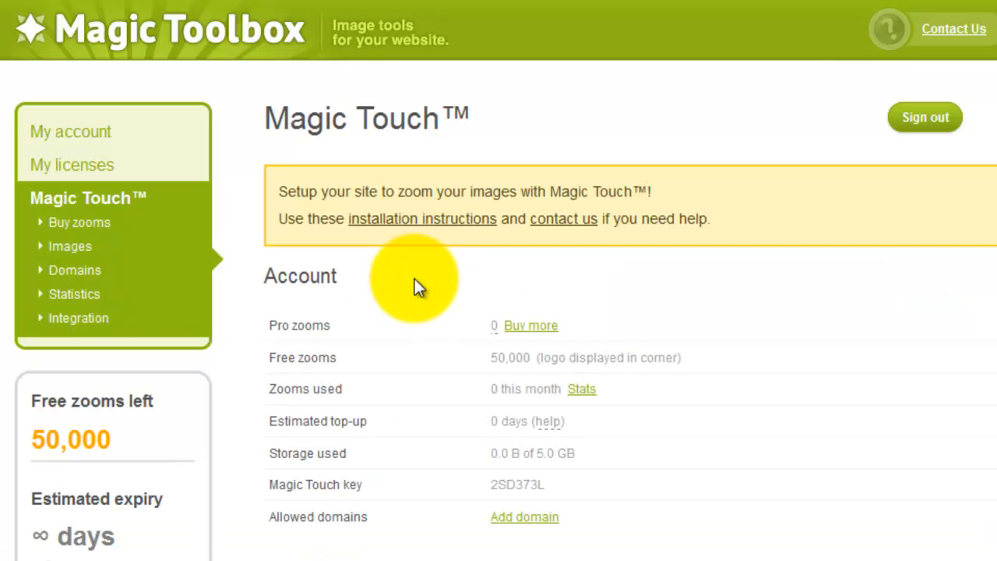
pyautogui.moveTo(70, 246)
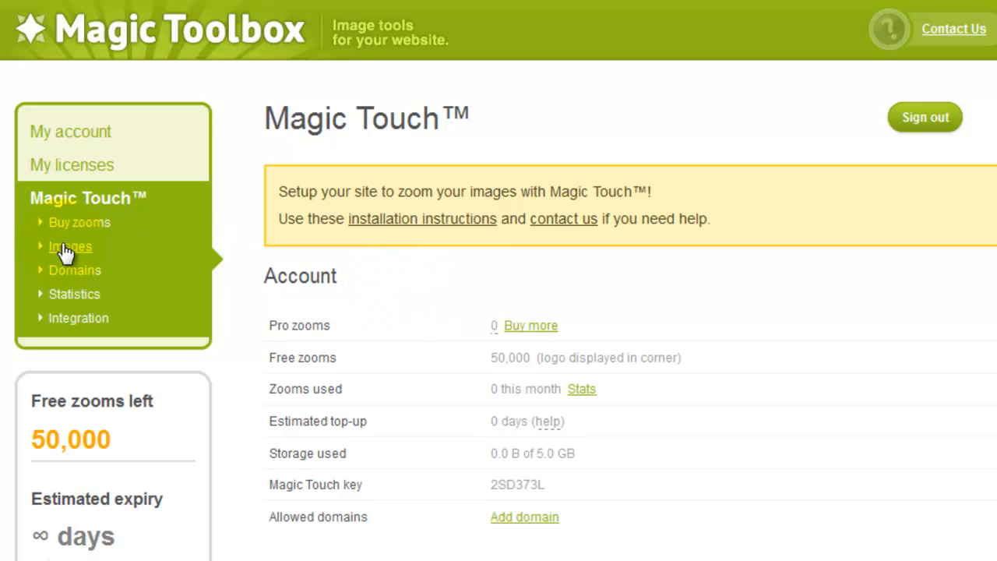
pyautogui.moveTo(74, 270)
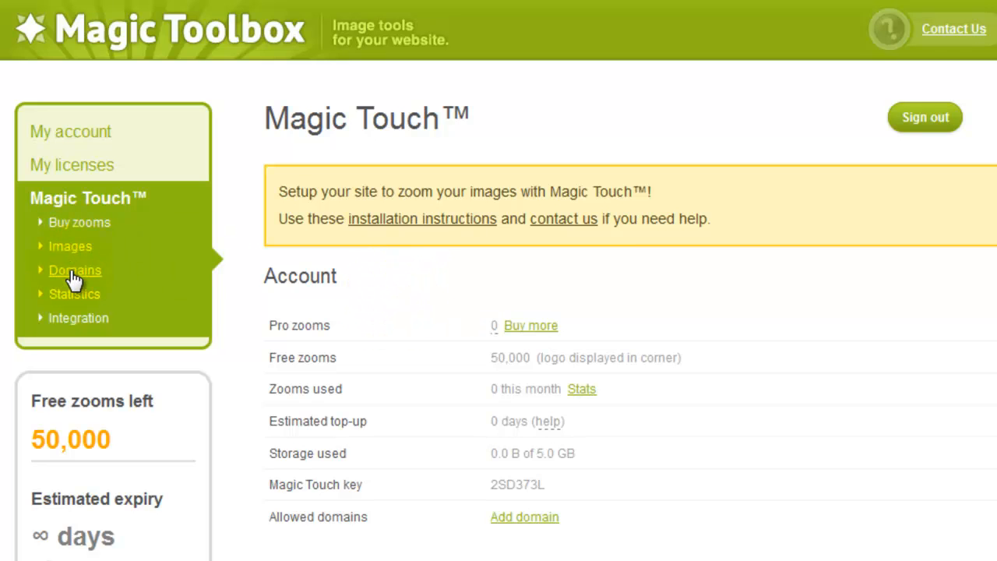
pyautogui.moveTo(78, 318)
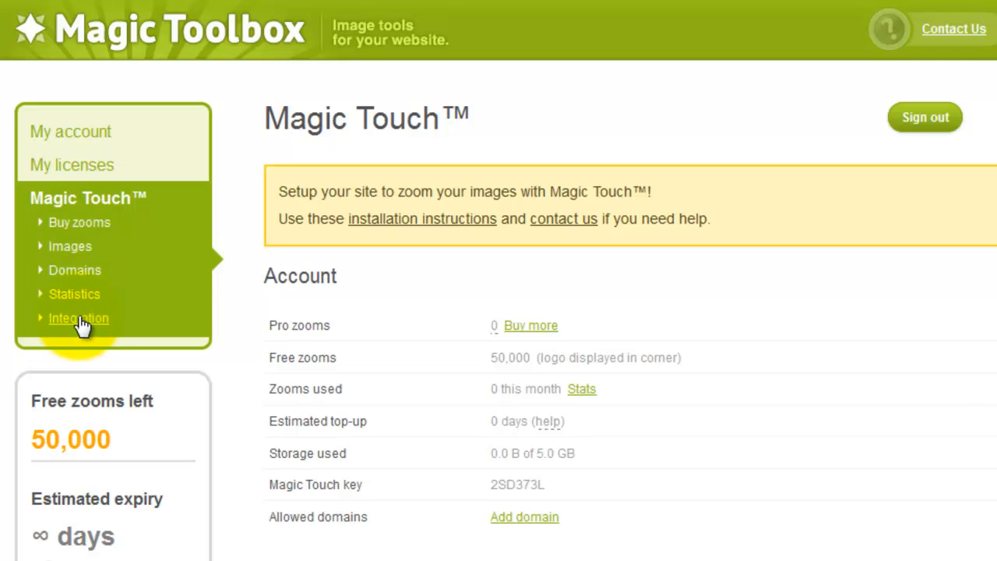
pyautogui.click(78, 318)
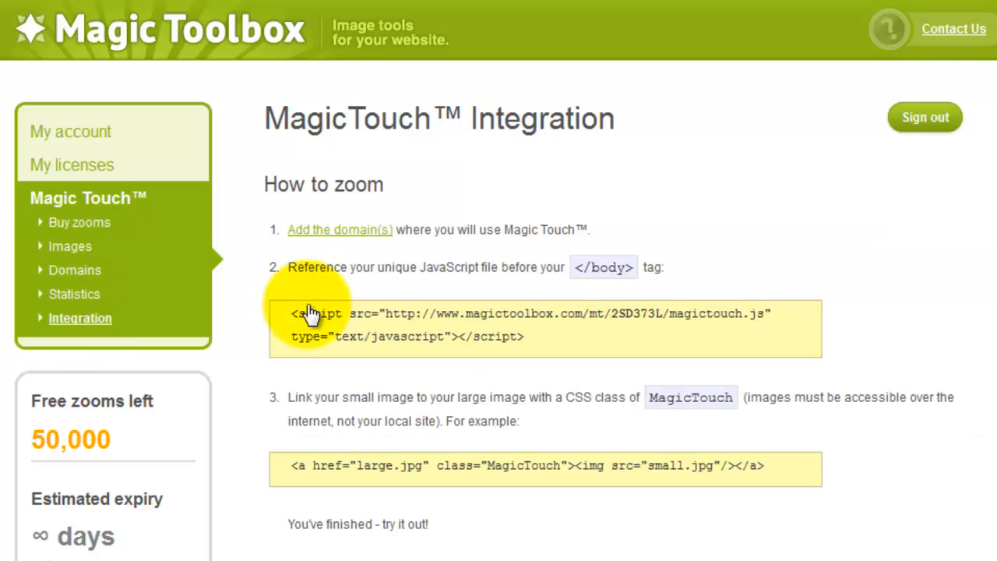
pyautogui.scroll(-3)
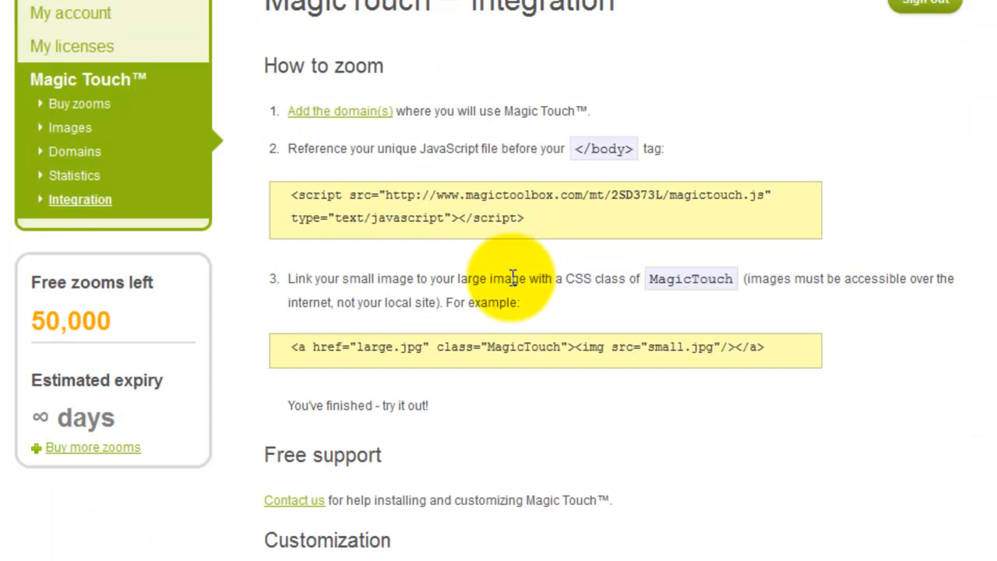
pyautogui.scroll(3)
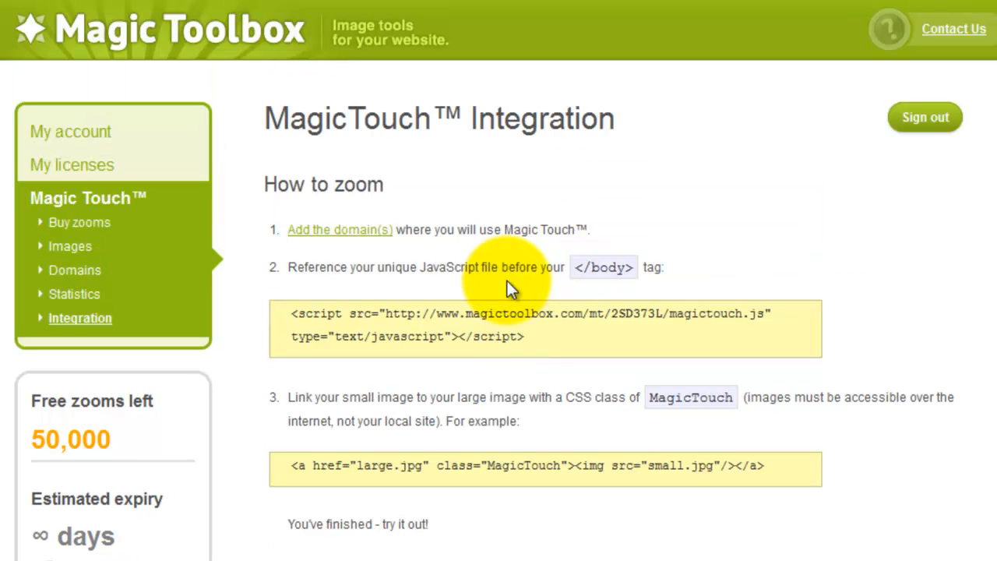
pyautogui.moveTo(343, 230)
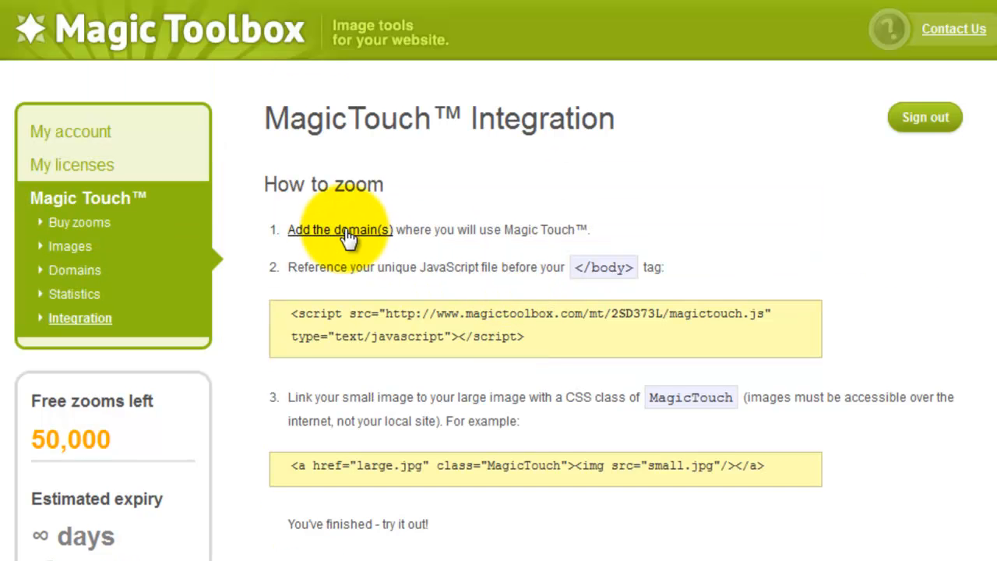
# - Add the website's domain on the Domains page, making two permitted domains
pyautogui.click(340, 229)
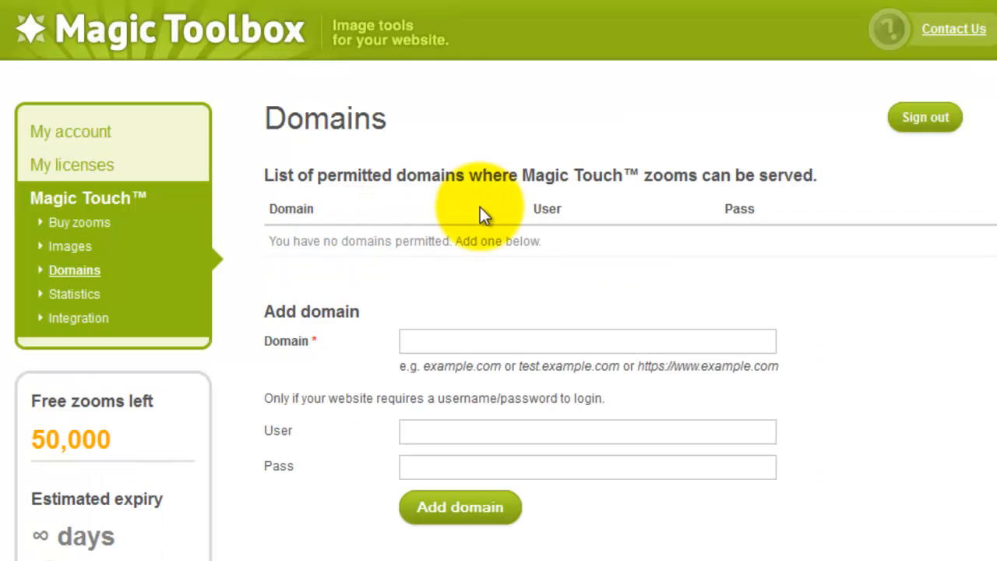
pyautogui.click(588, 341)
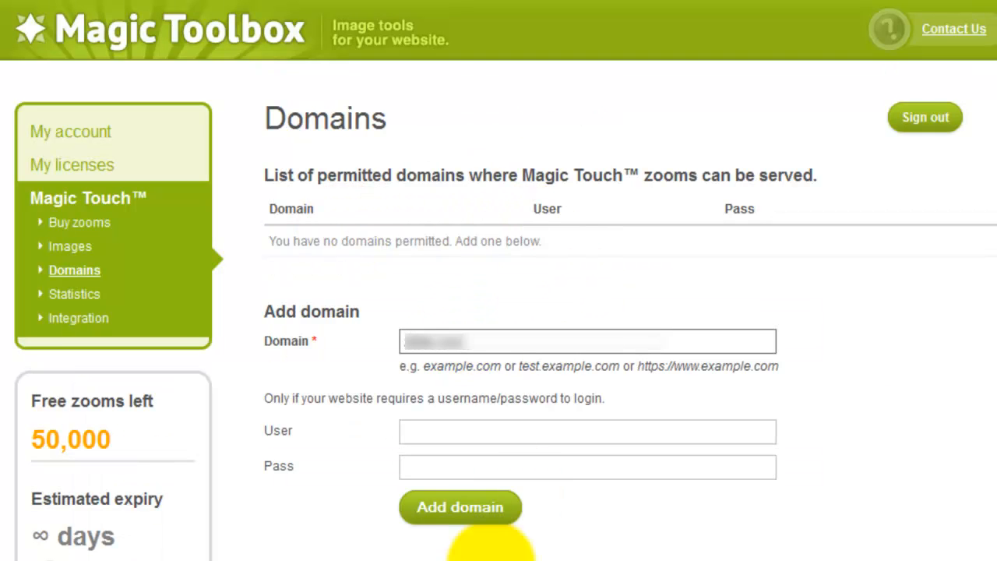
pyautogui.moveTo(613, 390)
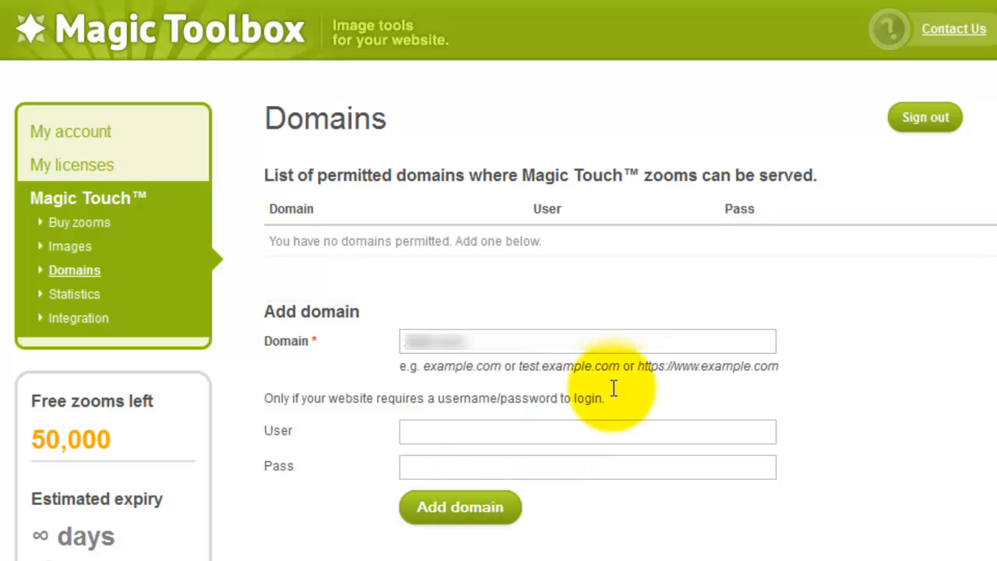
pyautogui.click(460, 506)
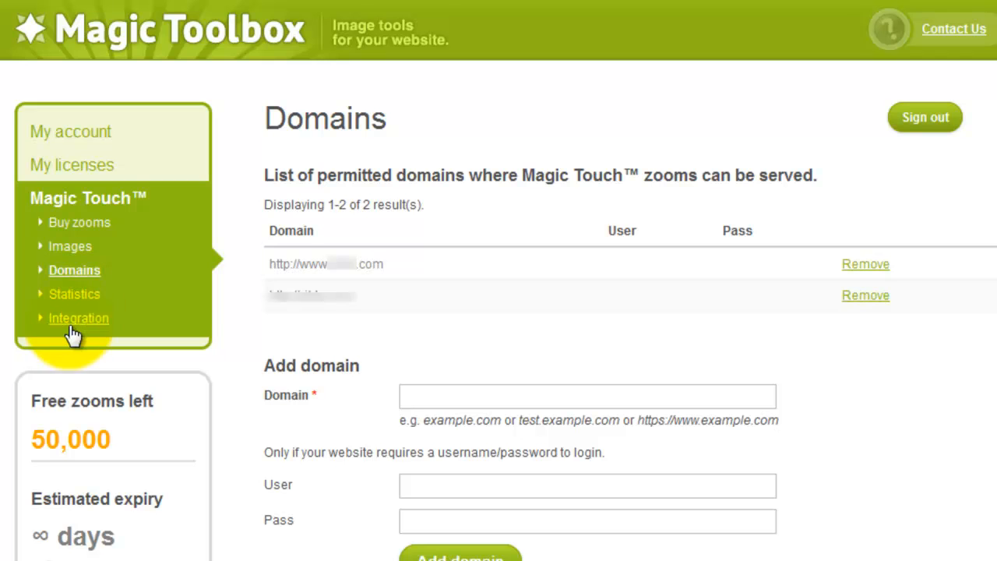
# - Return to the Integration page and enter the magictouch.js script tag
pyautogui.click(77, 318)
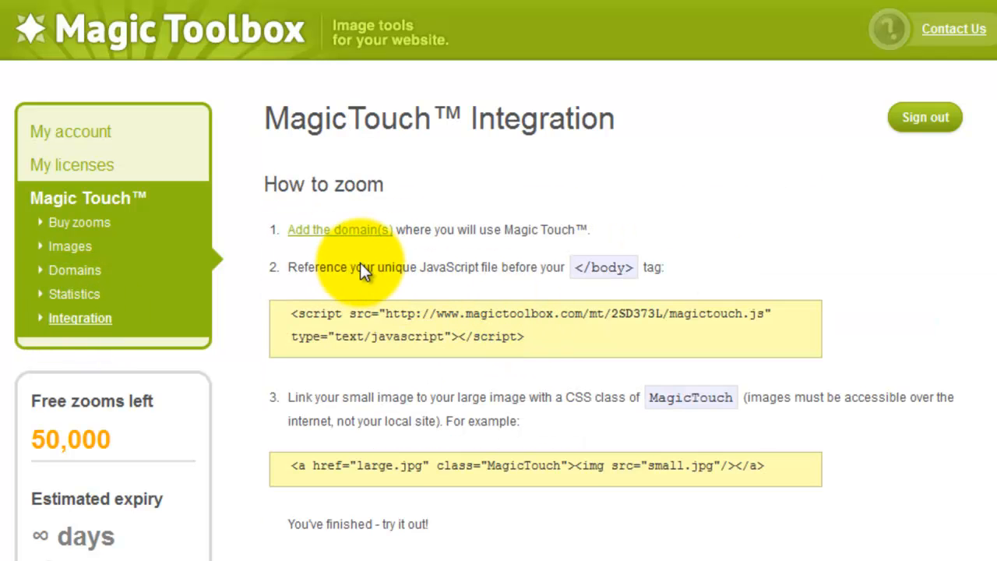
pyautogui.moveTo(555, 343)
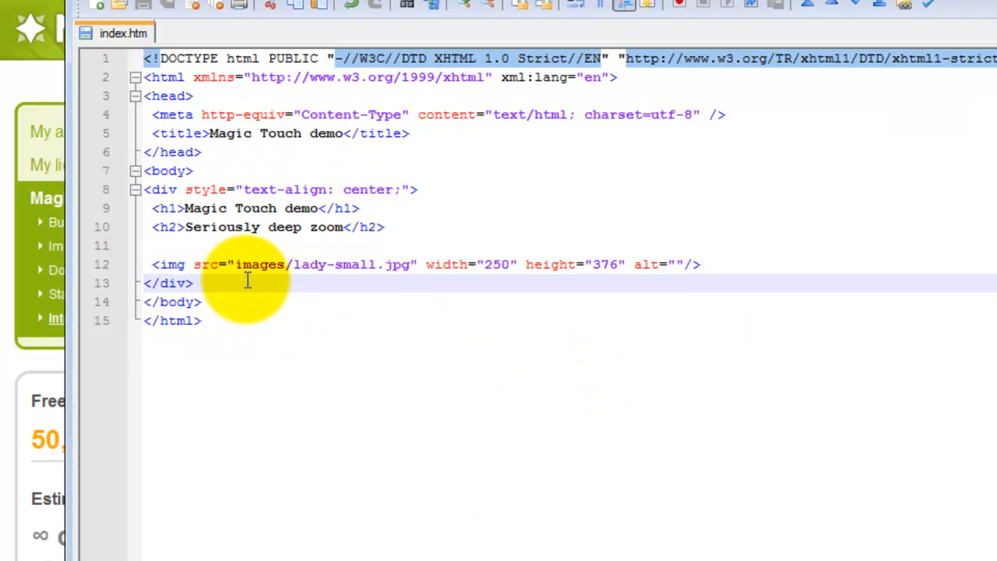
pyautogui.write('<script src="http://www.magictoolbox.com/mt/2SD373L/magictouch.js" type="text/javascript"></script>')
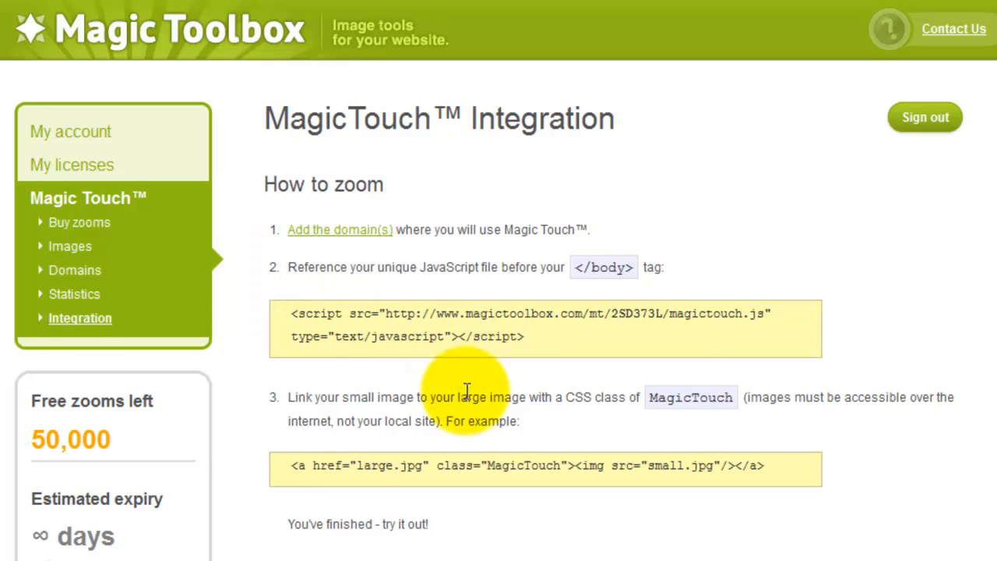
# - Edit the images/lady-small.jpg image markup and start typing its class="MagicTouch" attribute
pyautogui.scroll(-3)
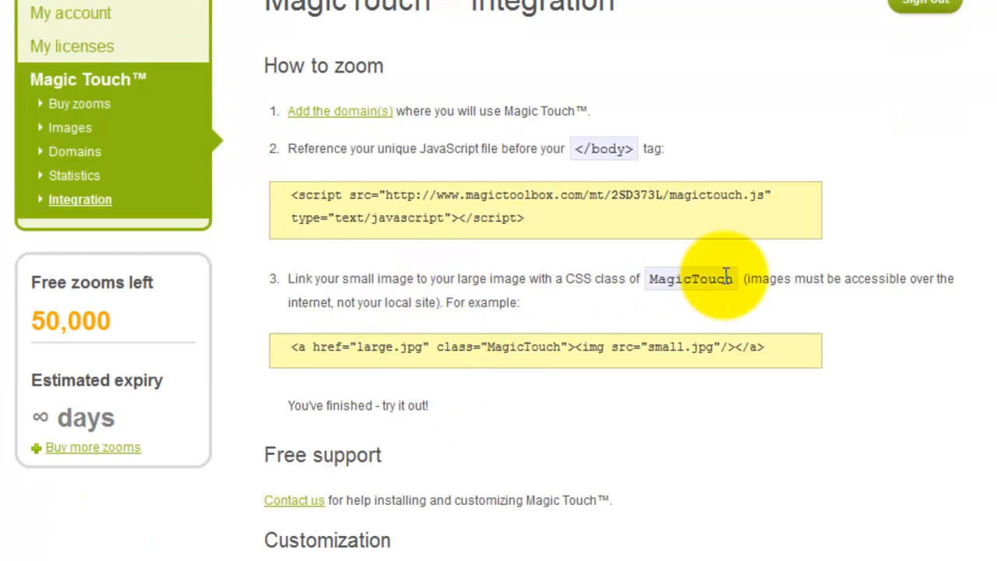
pyautogui.moveTo(293, 351)
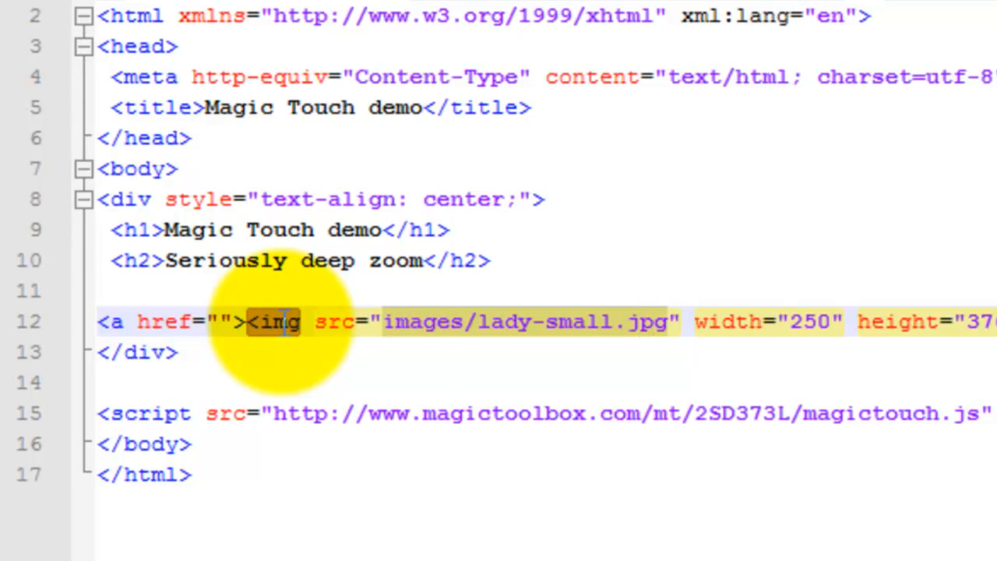
pyautogui.write('images/lady-small.jpg')
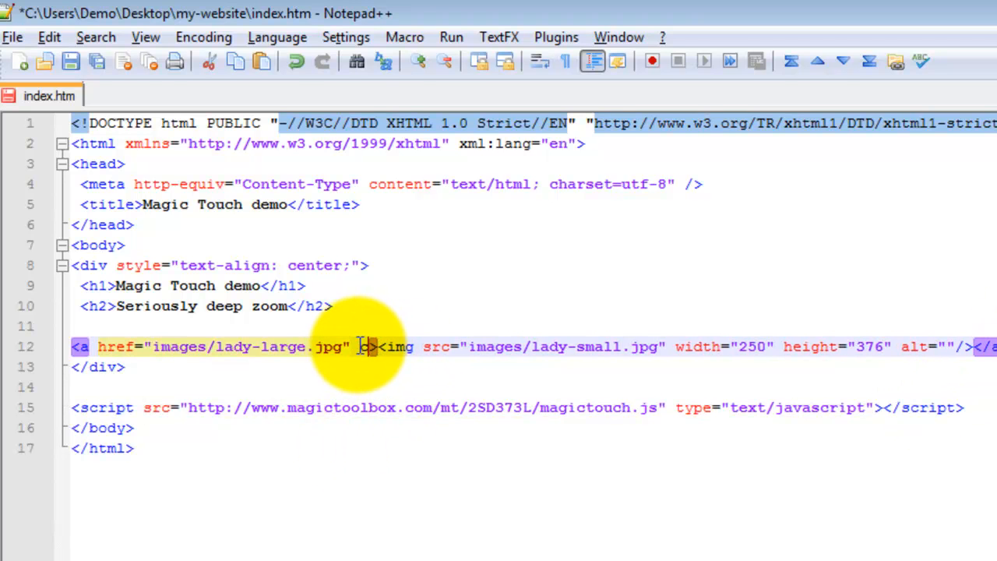
pyautogui.write('class="M')
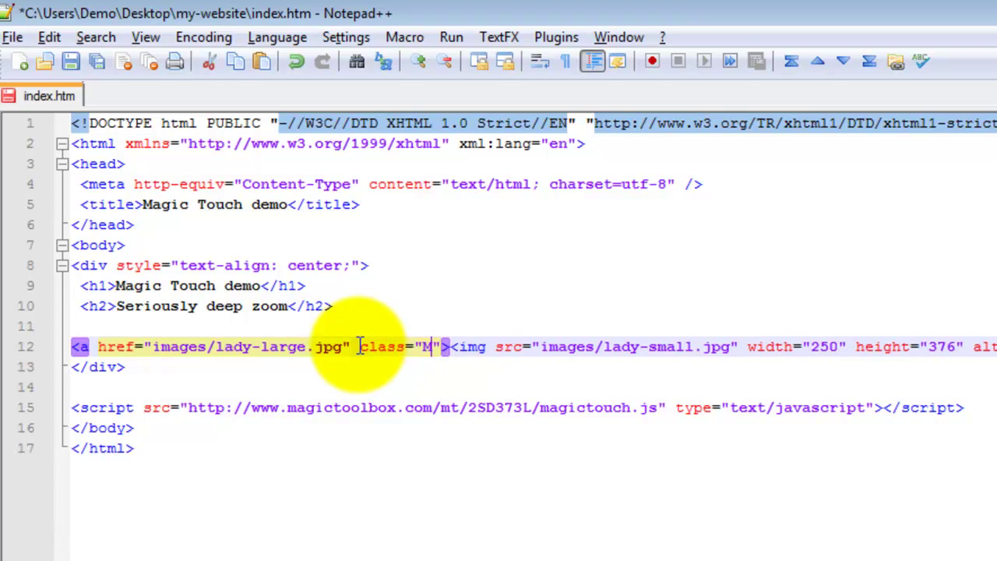
pyautogui.write('agicTouc')
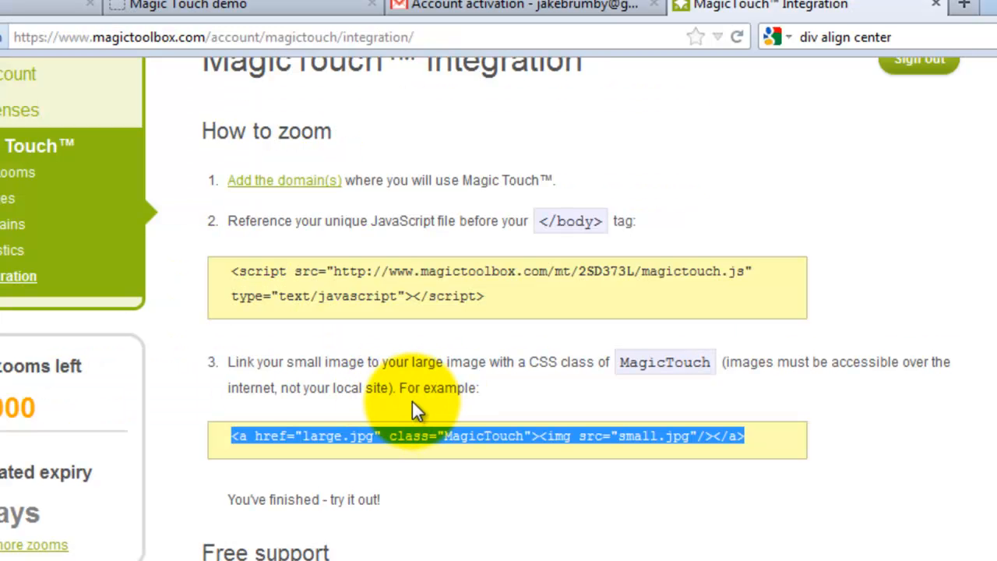
# - Select the example link code, then pick the edited index.htm in my-website
pyautogui.doubleClick(294, 499)
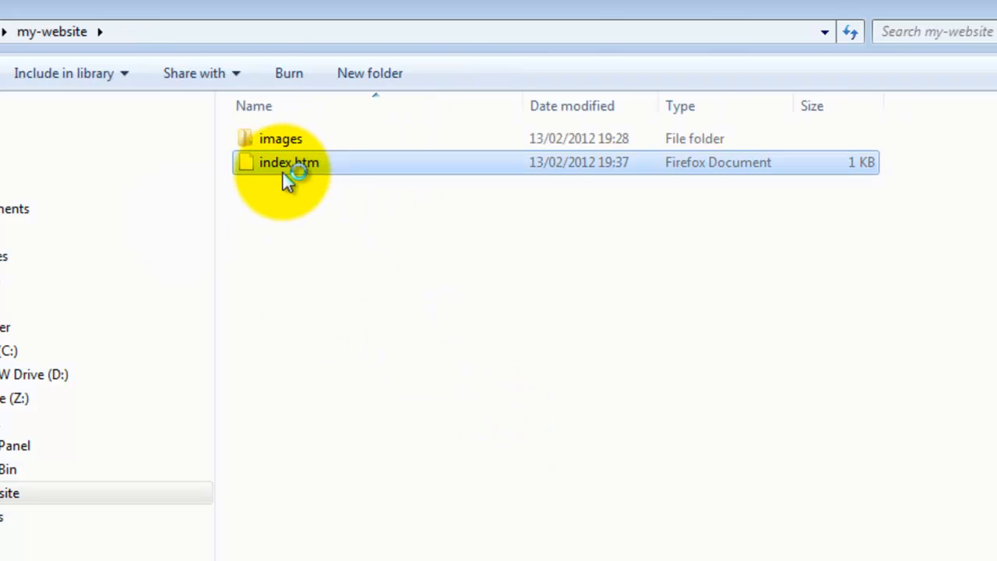
pyautogui.click(289, 162)
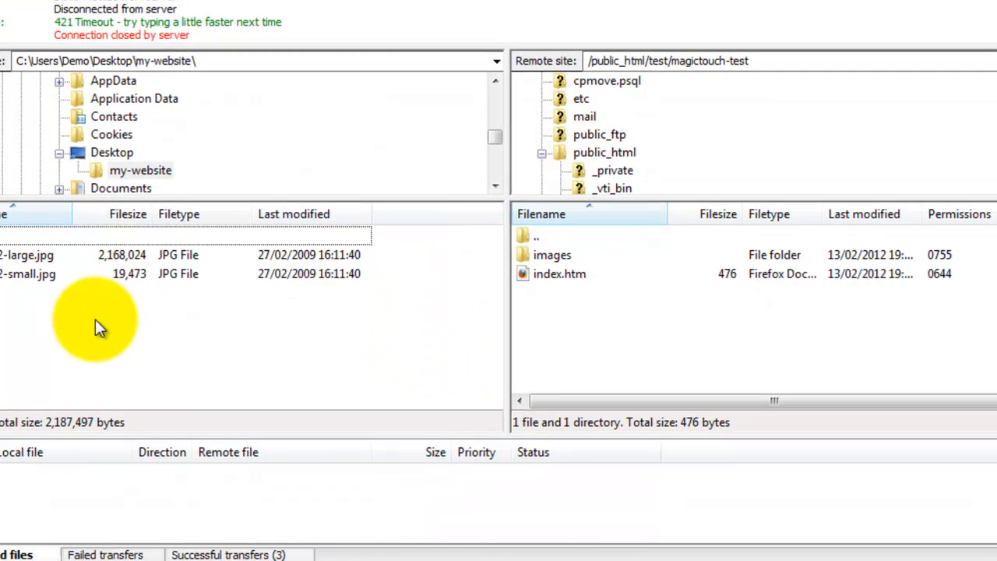
# - Upload index.htm to magictouch-test, overwriting the old server copy
pyautogui.doubleClick(111, 152)
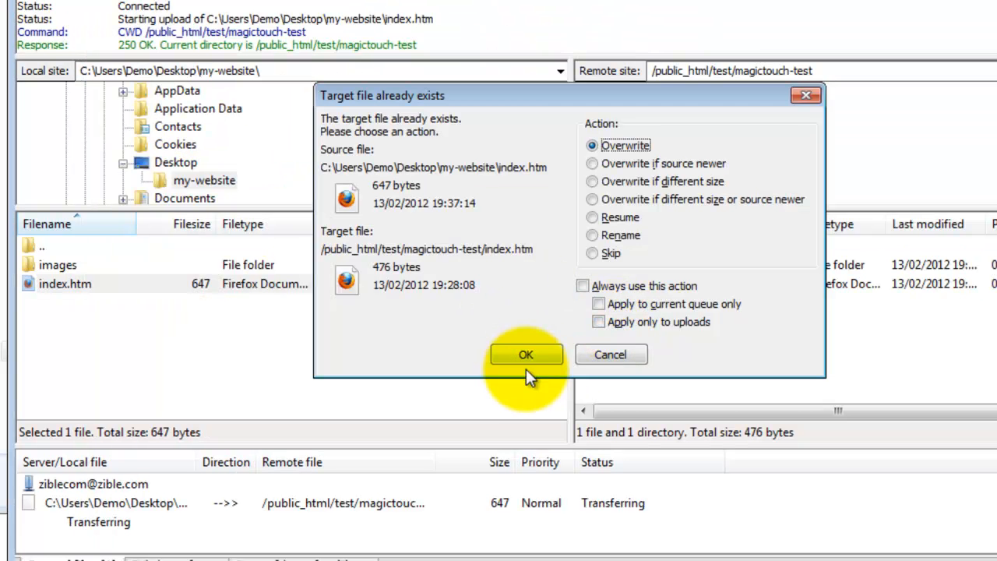
pyautogui.click(526, 354)
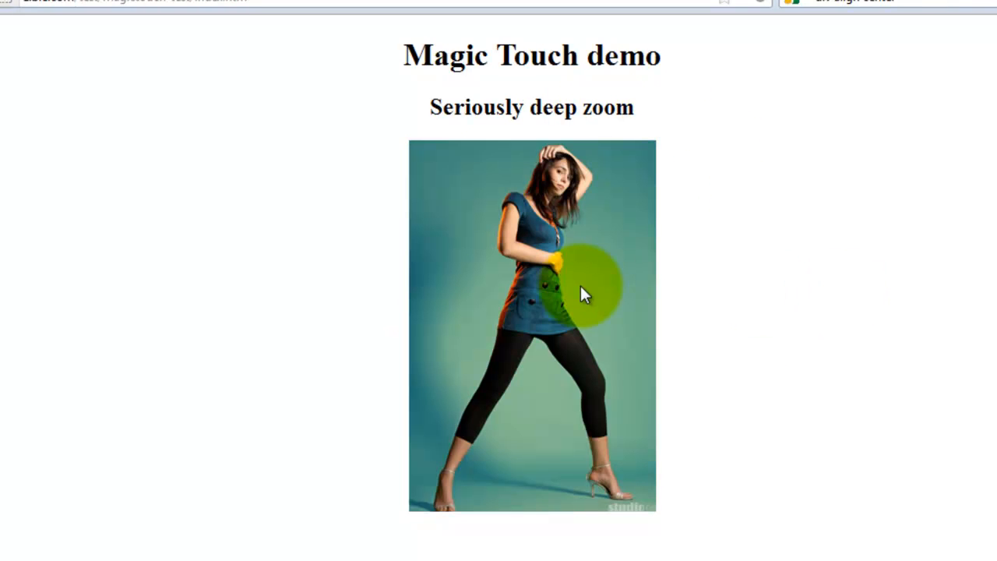
pyautogui.moveTo(752, 7)
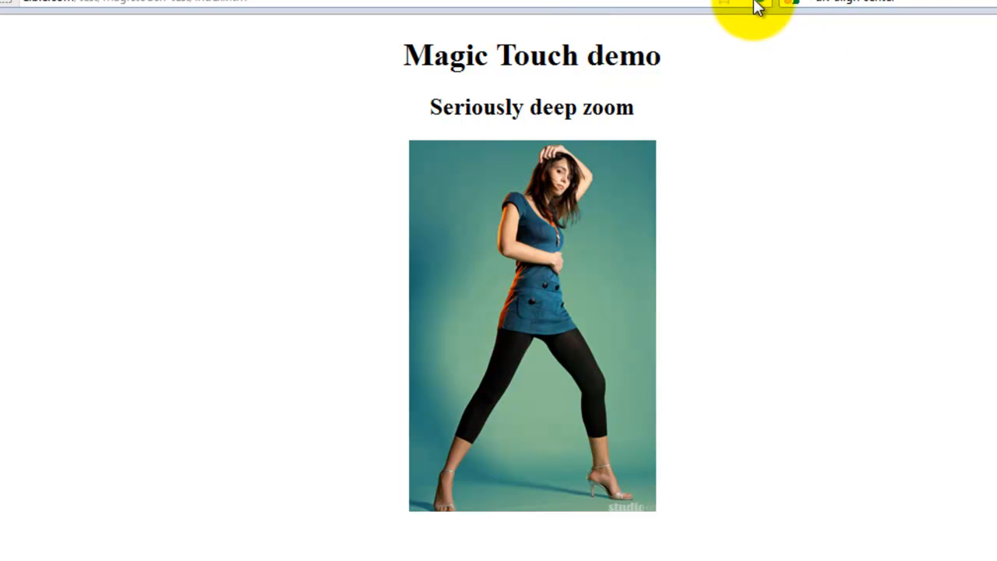
pyautogui.moveTo(786, 136)
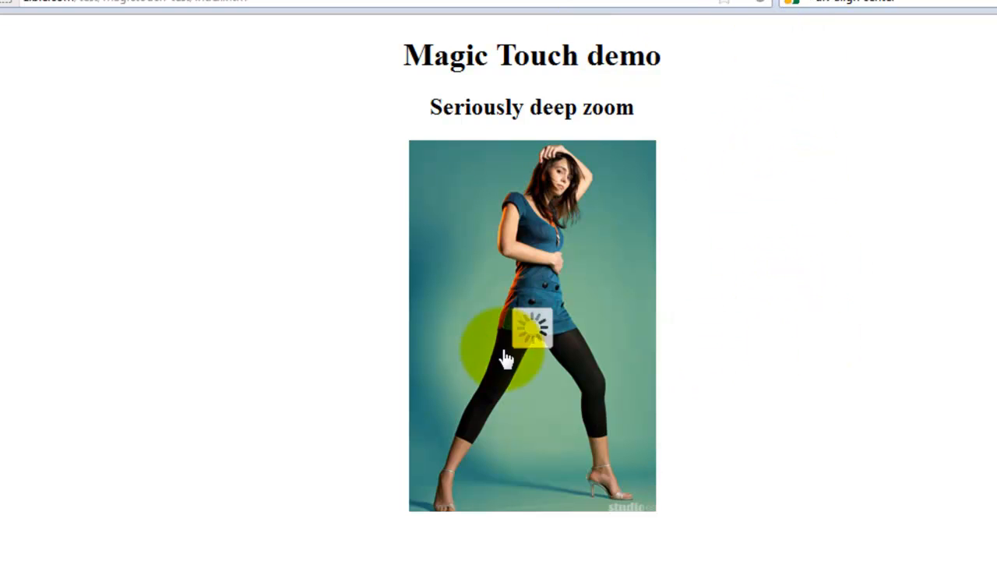
pyautogui.moveTo(717, 334)
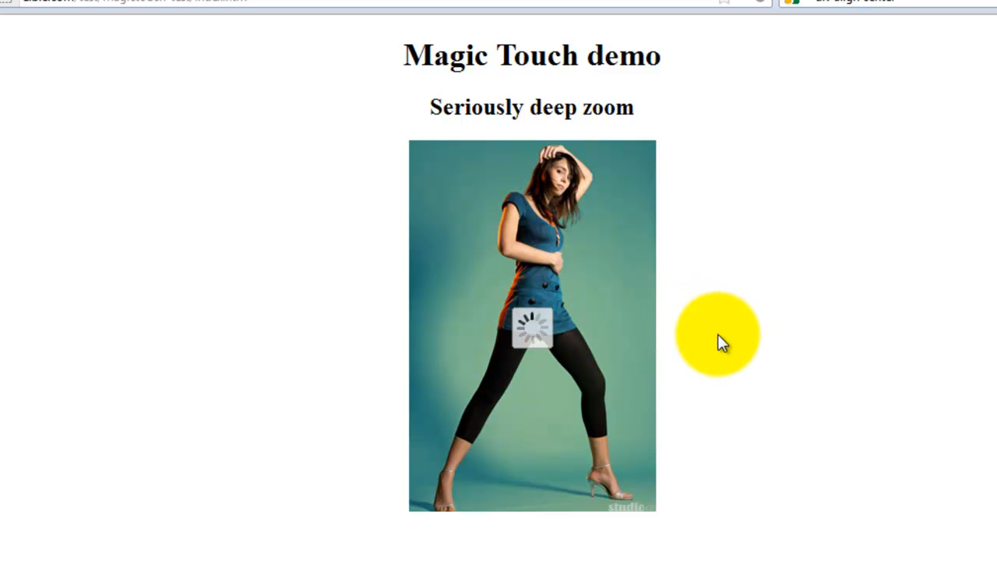
pyautogui.moveTo(799, 366)
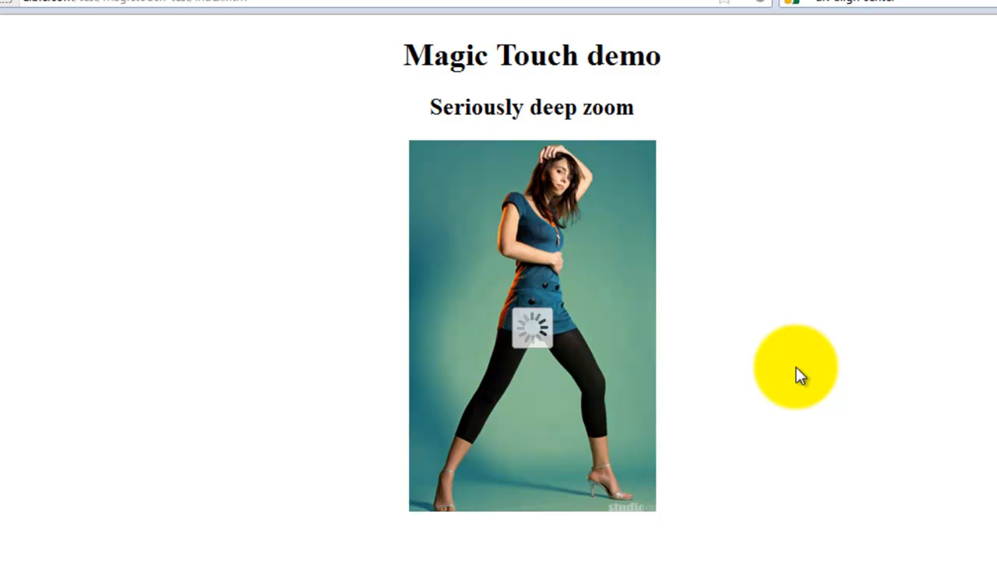
pyautogui.moveTo(807, 323)
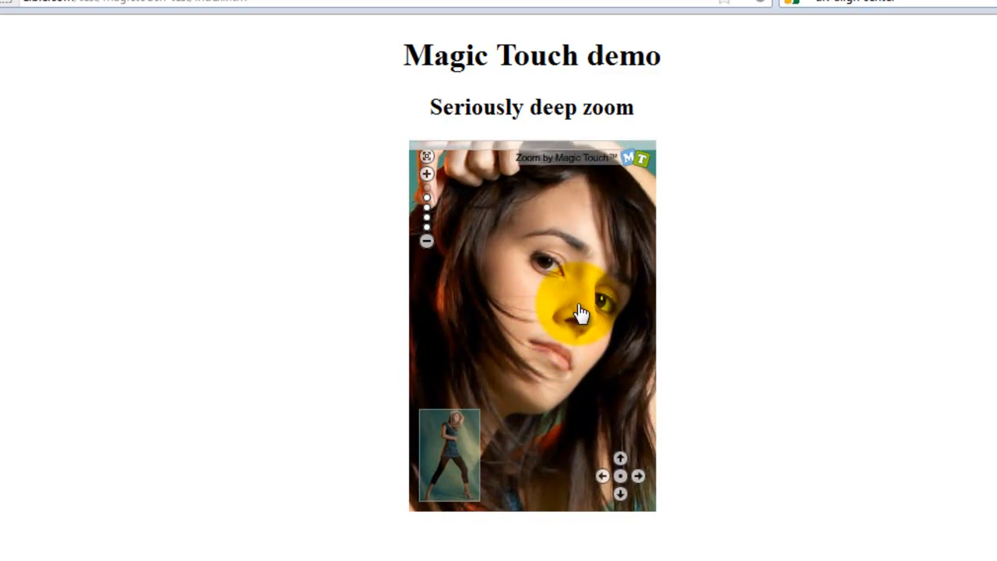
# - Pan across the zoomed-in lady photo on the demo page
pyautogui.moveTo(581, 312); pyautogui.dragTo(511, 295)
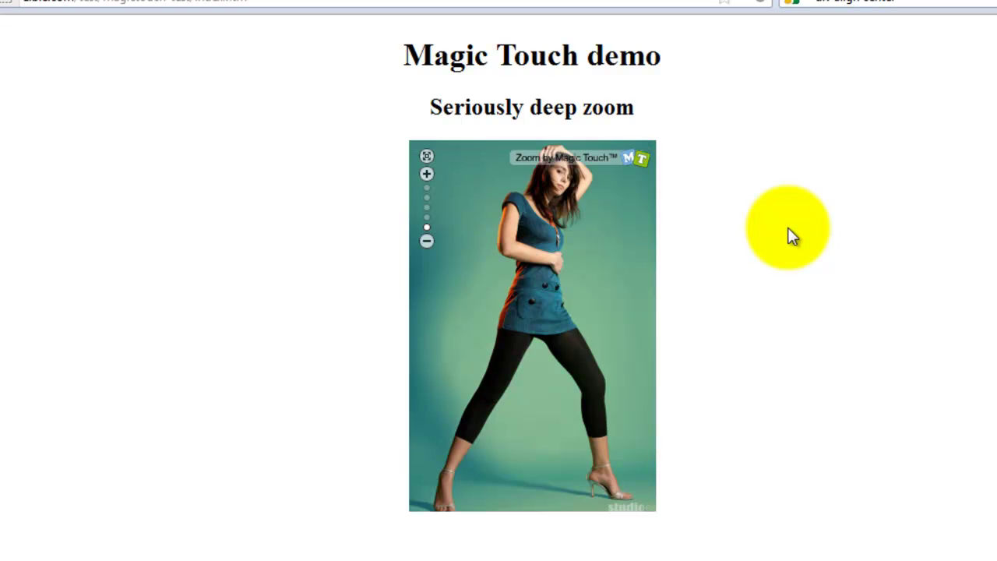
pyautogui.moveTo(791, 191)
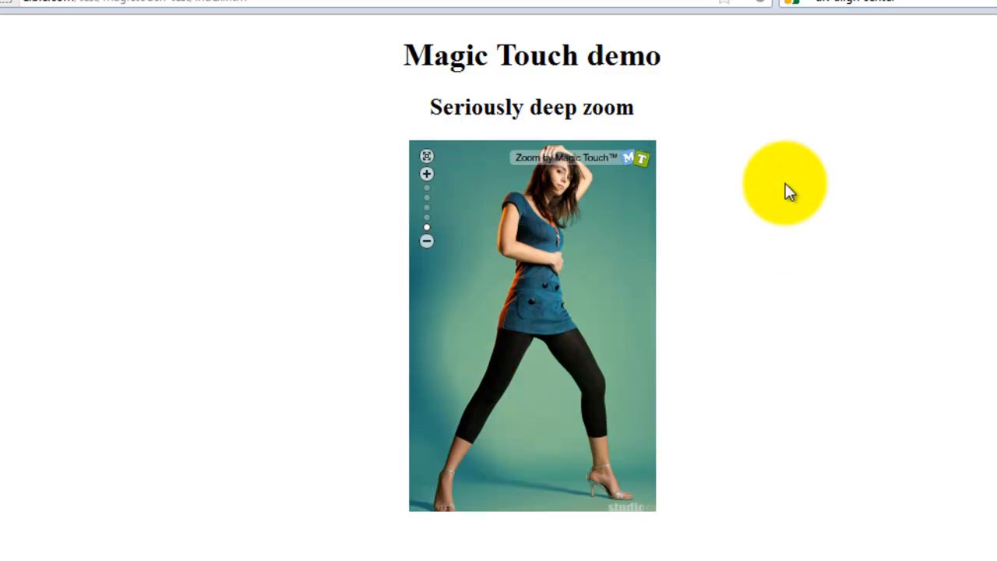
pyautogui.moveTo(608, 163)
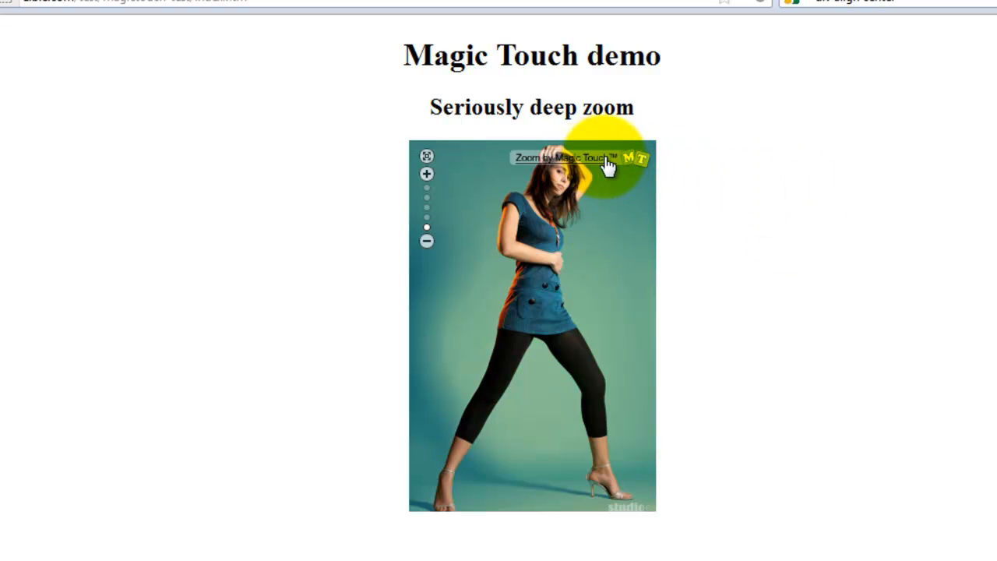
pyautogui.moveTo(771, 206)
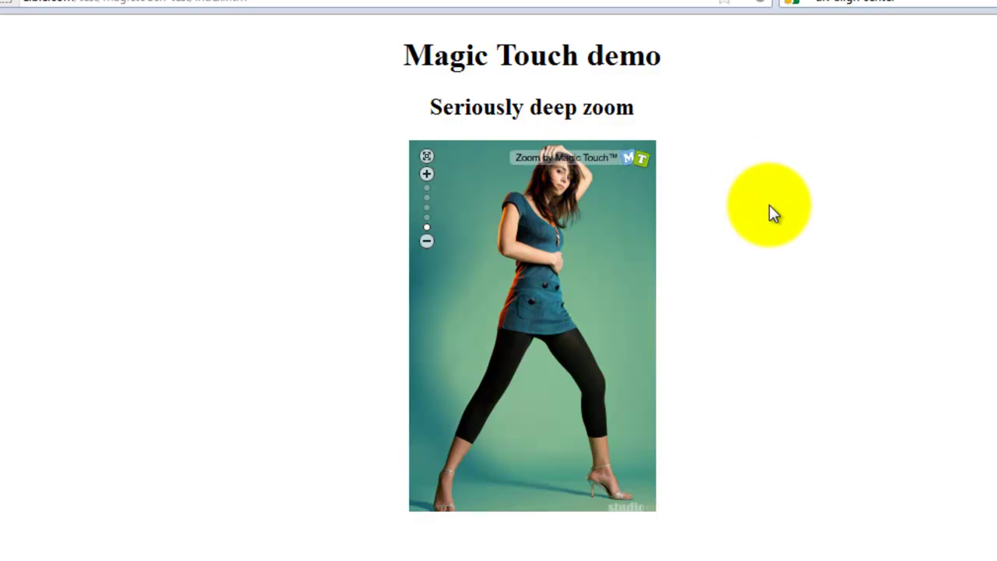
pyautogui.moveTo(791, 229)
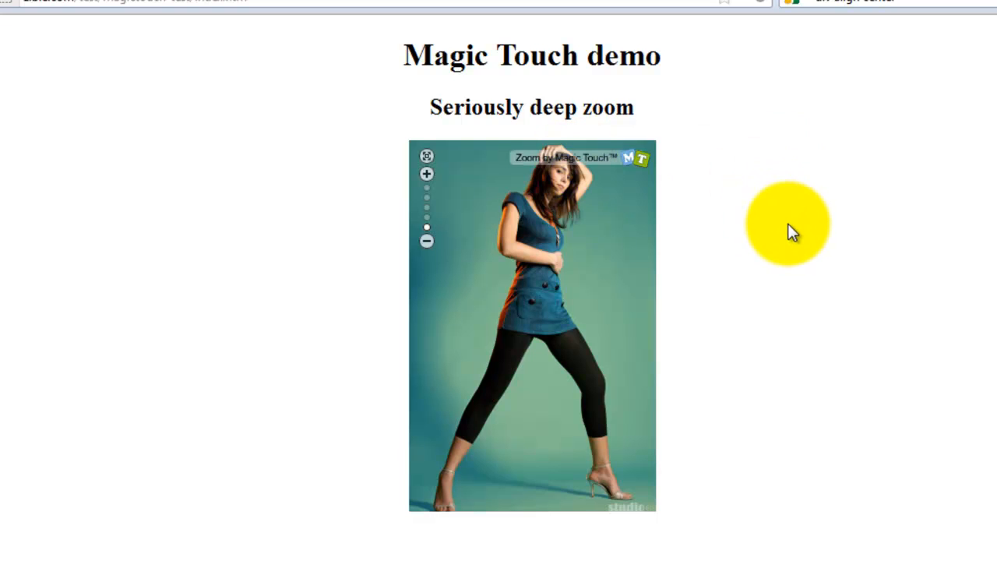
pyautogui.moveTo(789, 148)
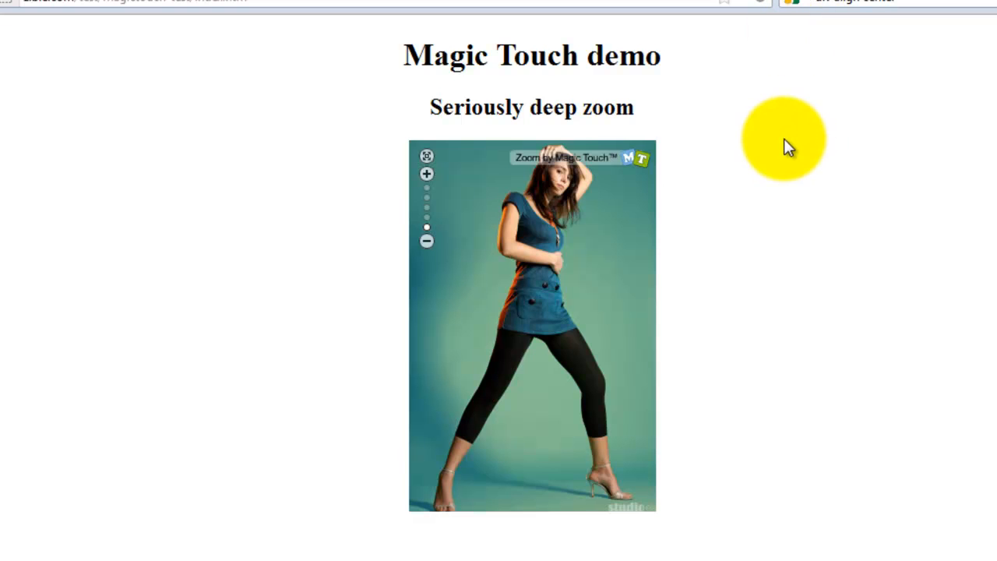
pyautogui.moveTo(775, 105)
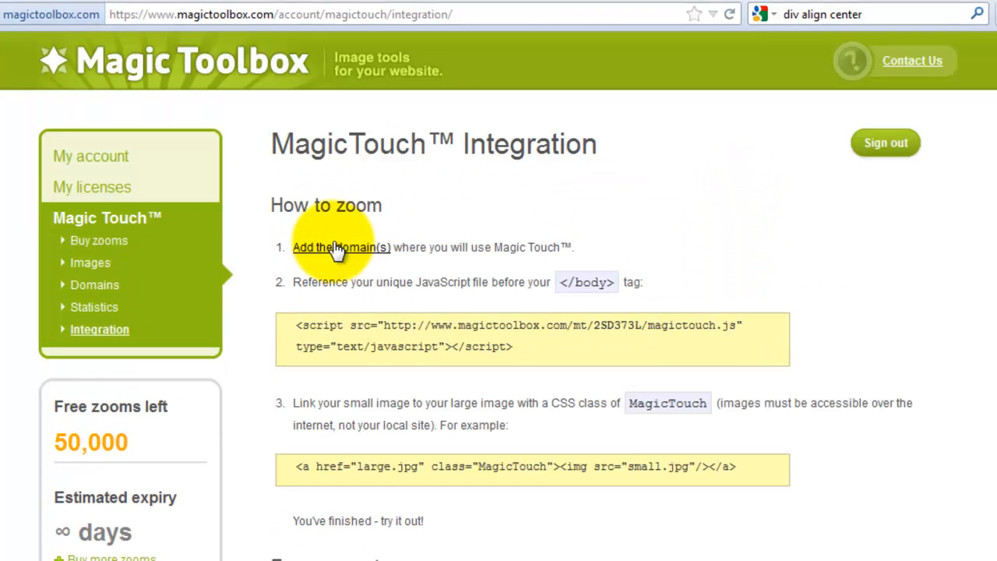
pyautogui.moveTo(99, 240)
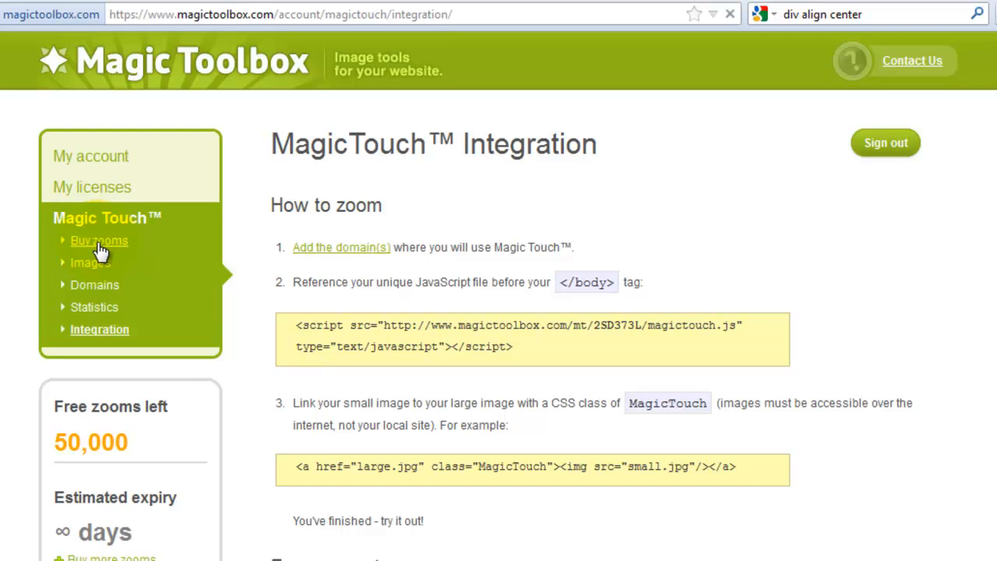
pyautogui.click(99, 240)
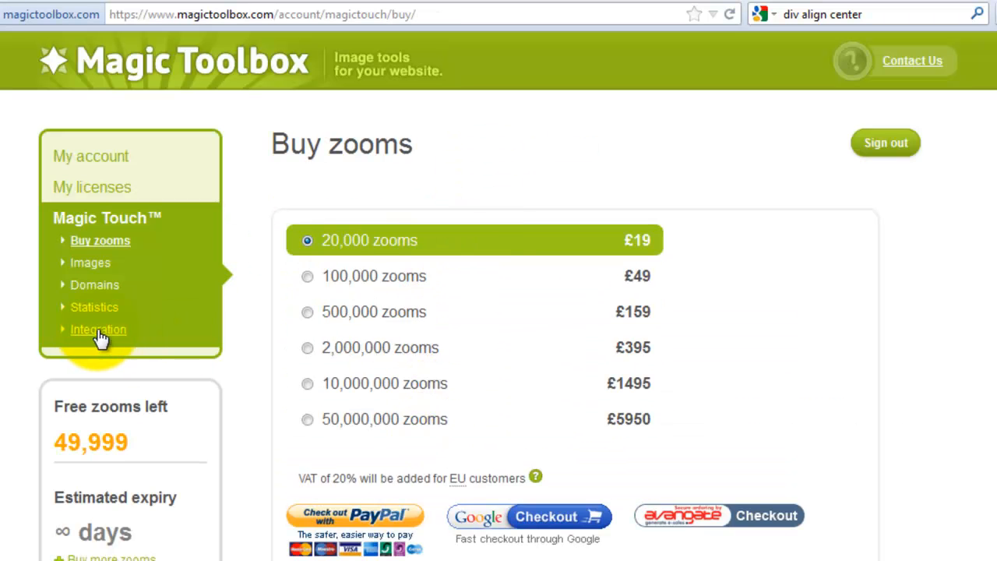
pyautogui.click(99, 329)
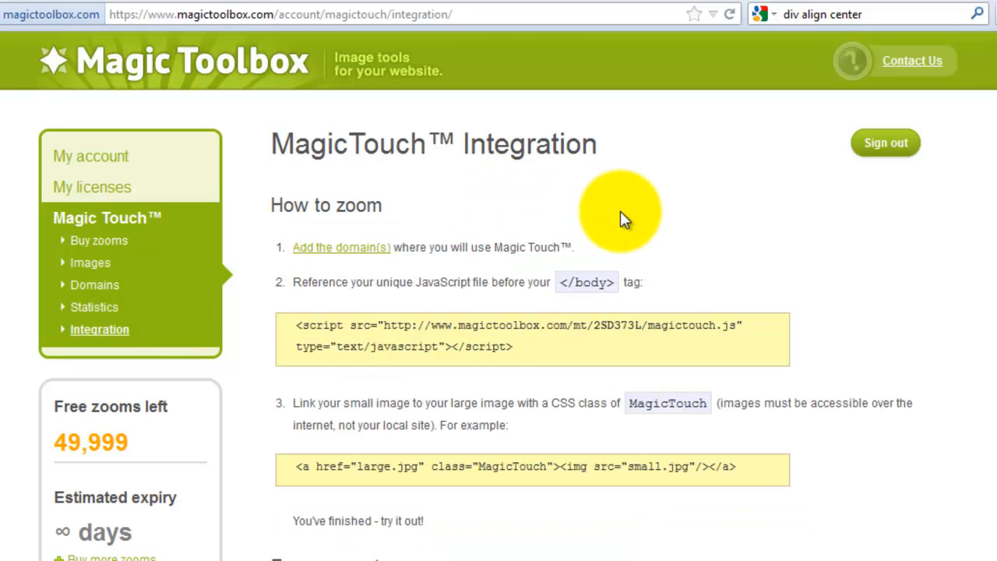
pyautogui.scroll(-3)
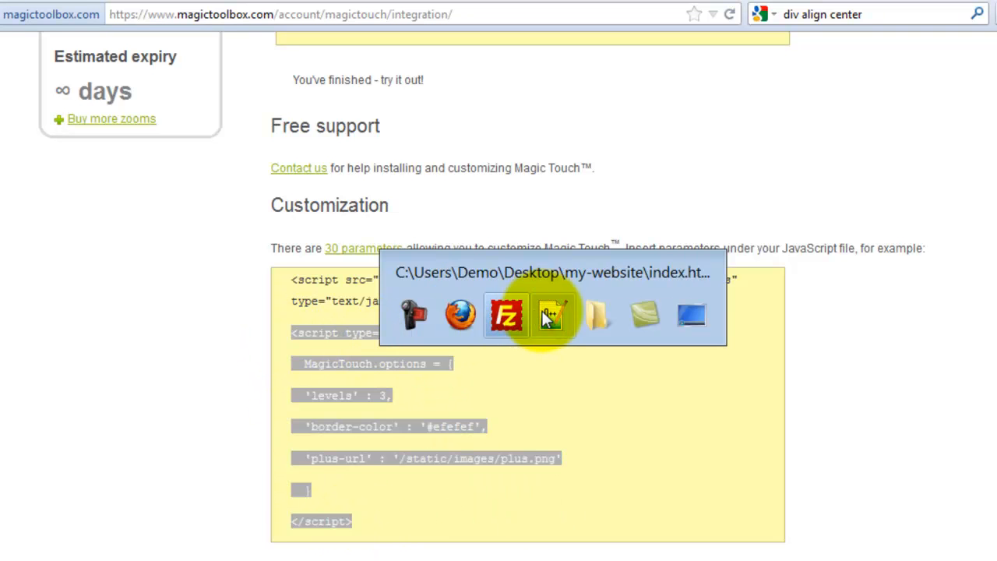
# - Switch to index.htm in Notepad++ and select the pasted levels value
pyautogui.click(552, 316)
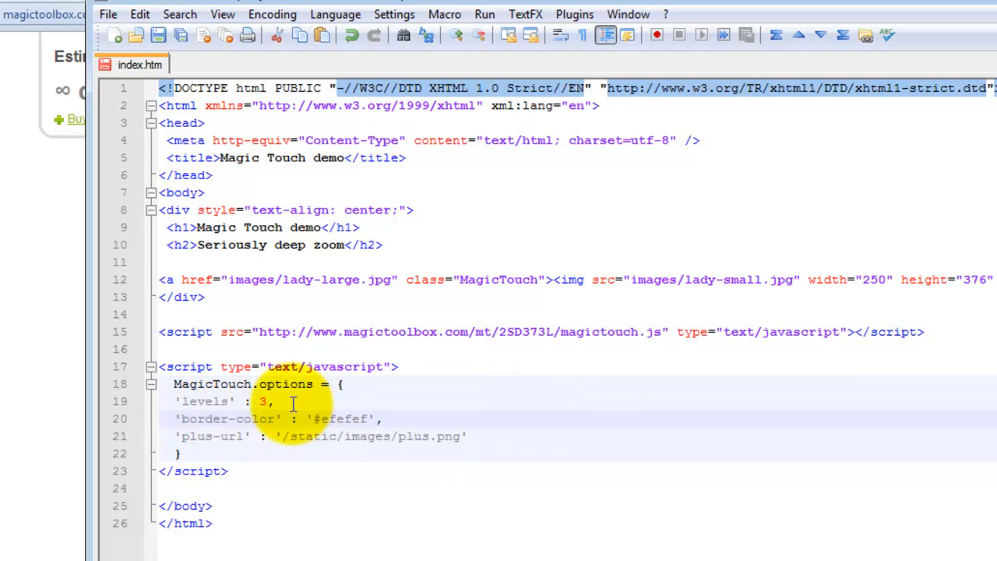
pyautogui.doubleClick(262, 401)
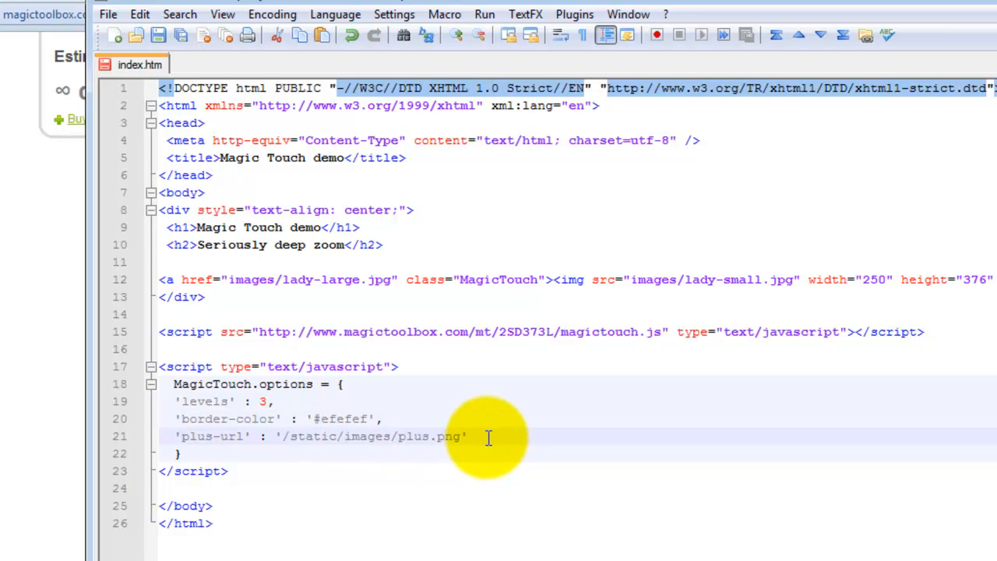
pyautogui.moveTo(502, 449)
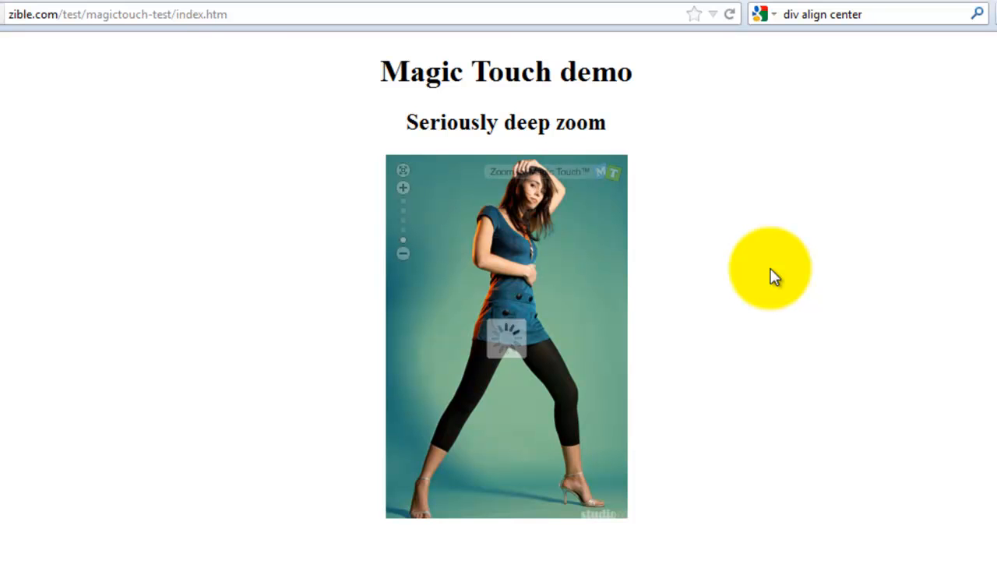
pyautogui.moveTo(419, 232)
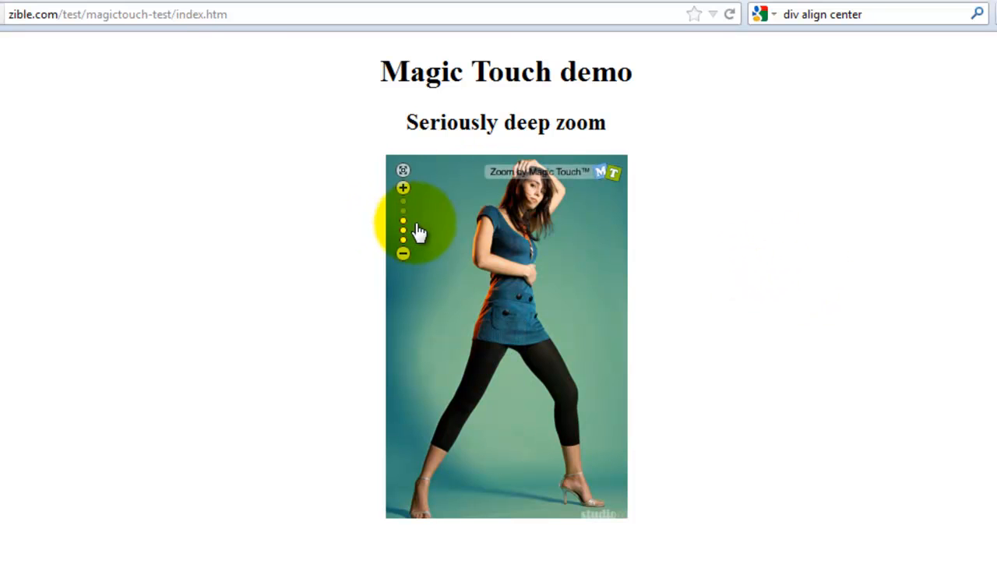
pyautogui.moveTo(771, 279)
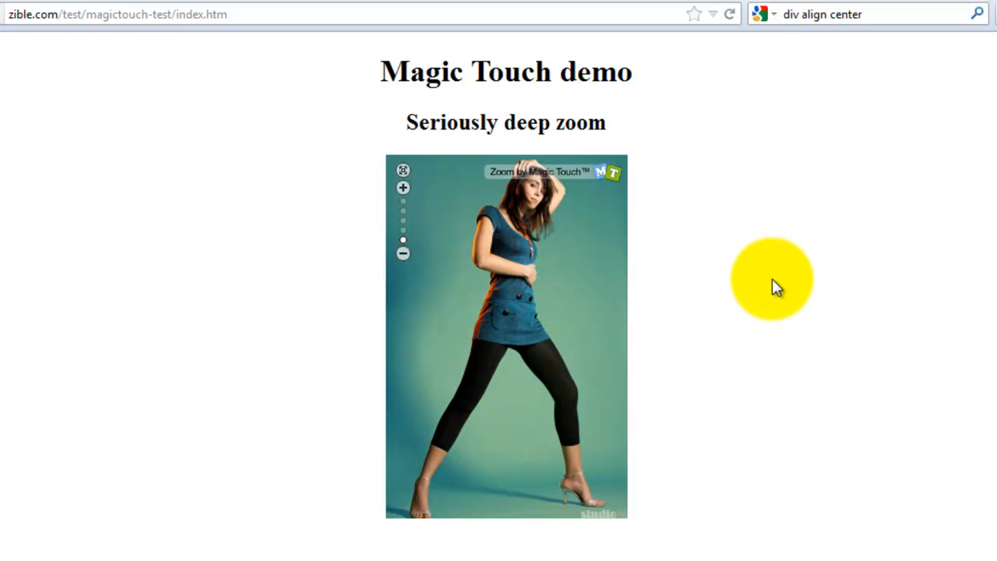
pyautogui.moveTo(403, 246)
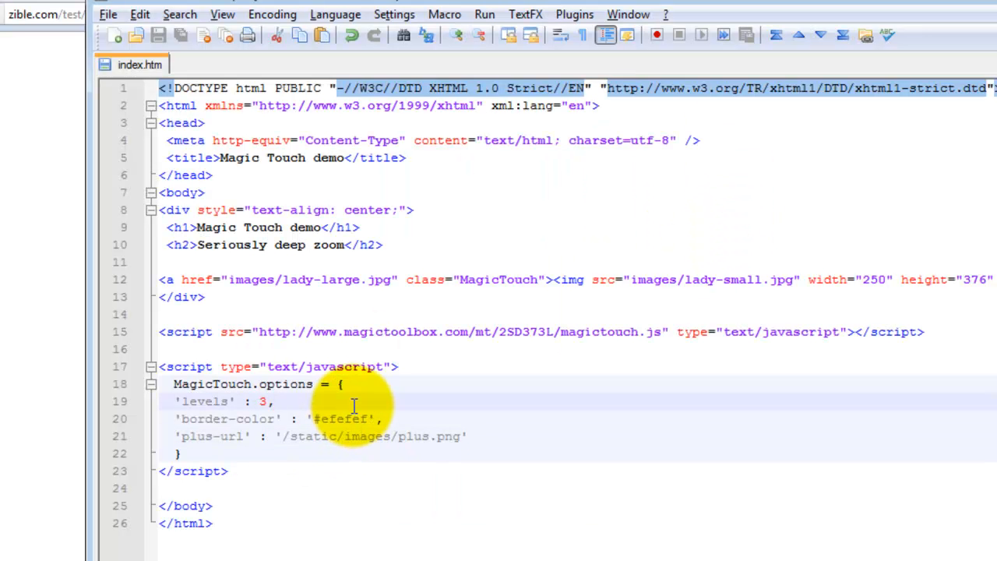
pyautogui.moveTo(421, 421)
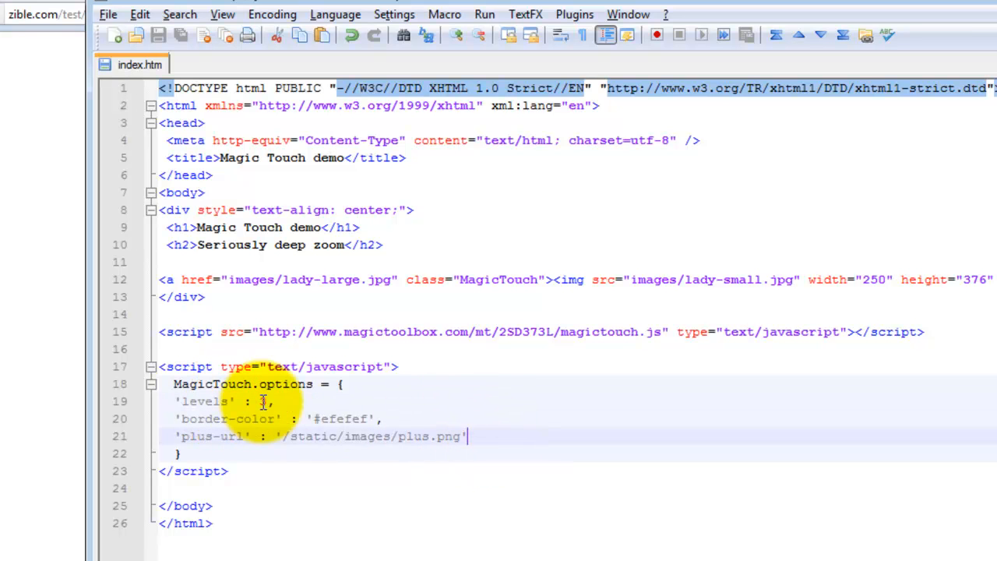
# - Set levels to 3, re-upload index.htm with Overwrite, and zoom the demo photo twice
pyautogui.write('3')
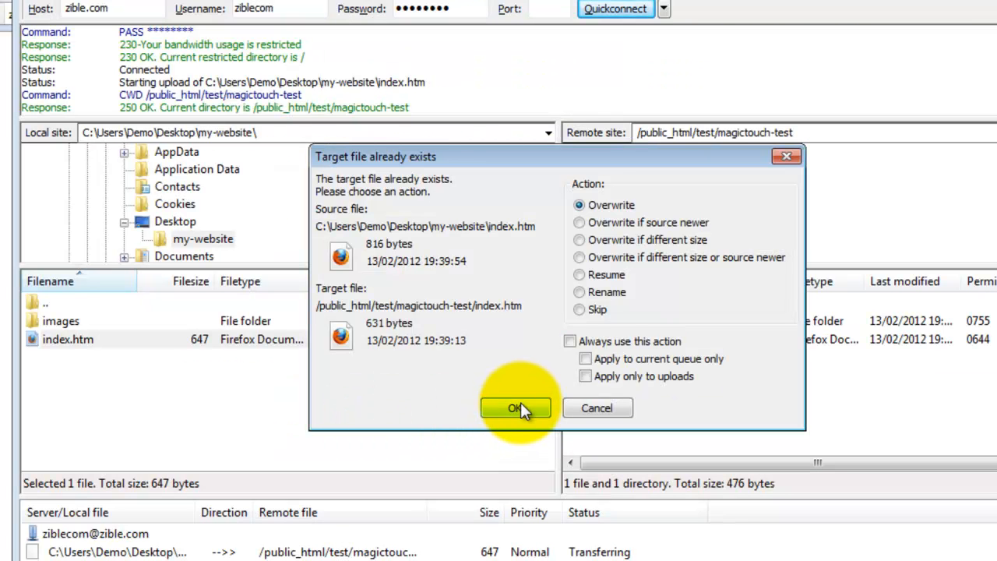
pyautogui.click(514, 407)
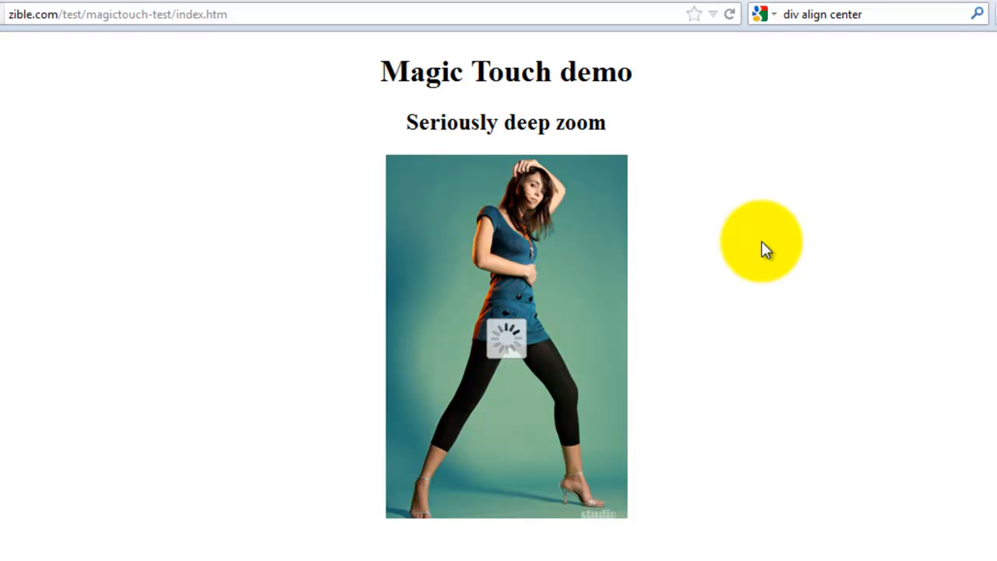
pyautogui.moveTo(783, 242)
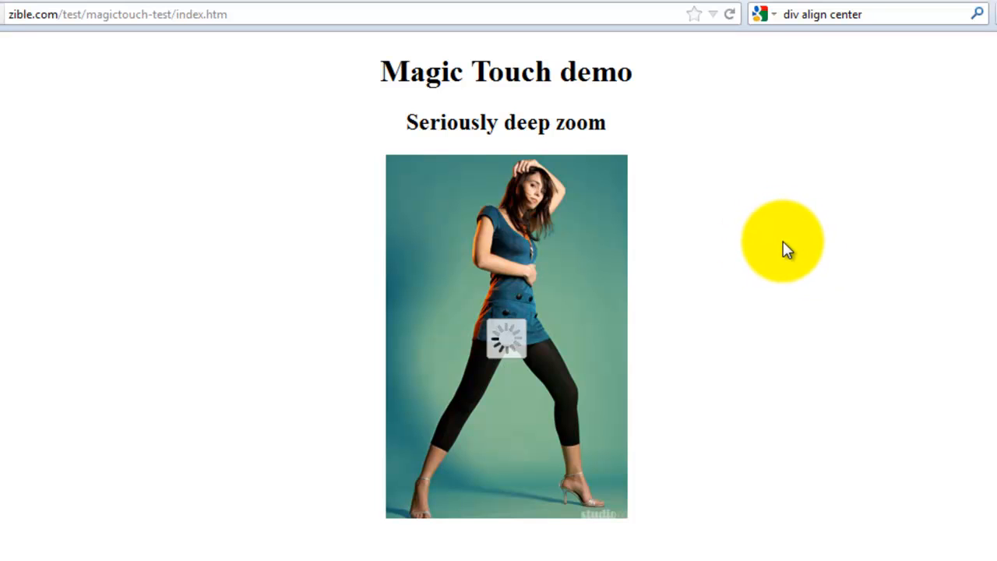
pyautogui.moveTo(744, 265)
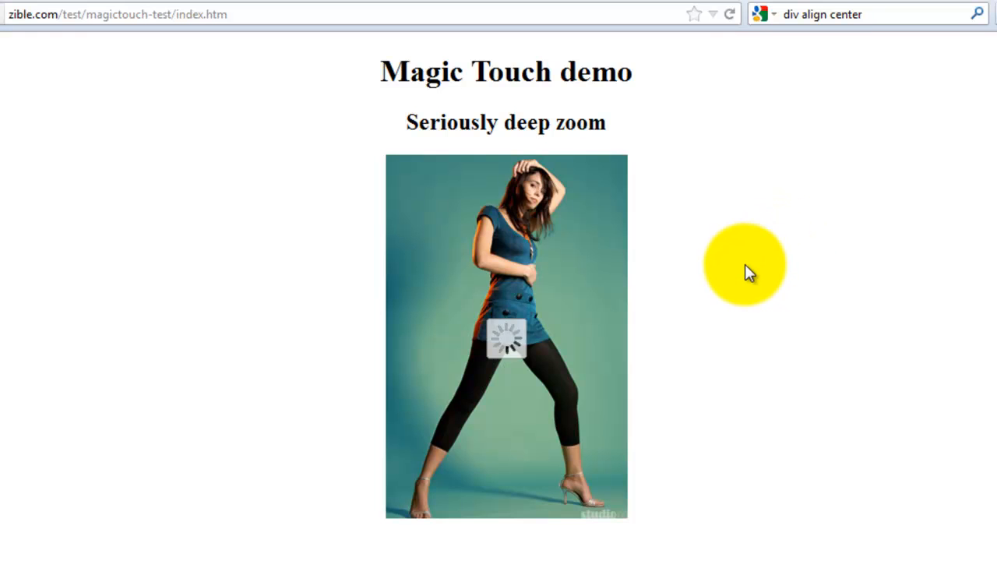
pyautogui.moveTo(744, 276)
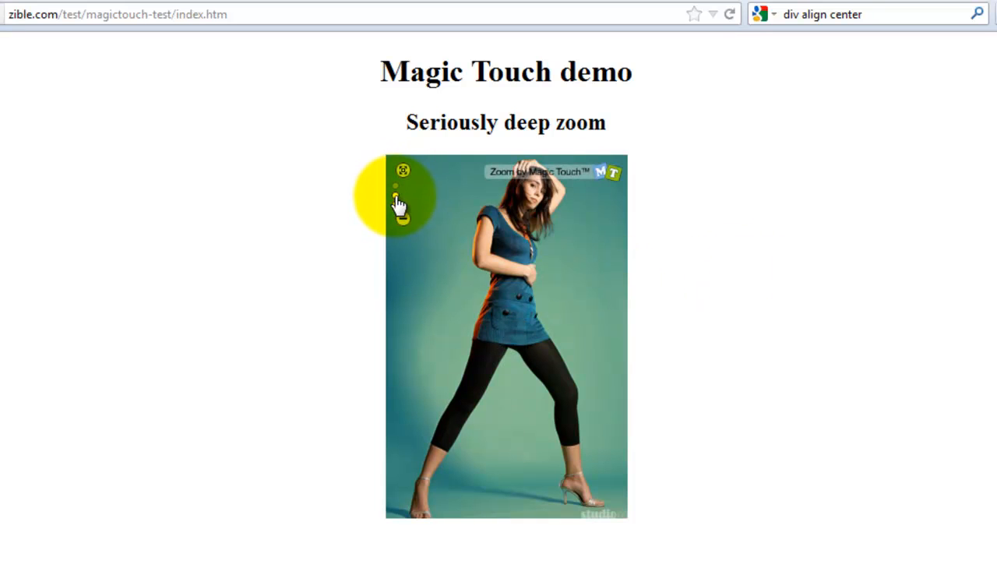
pyautogui.click(403, 204)
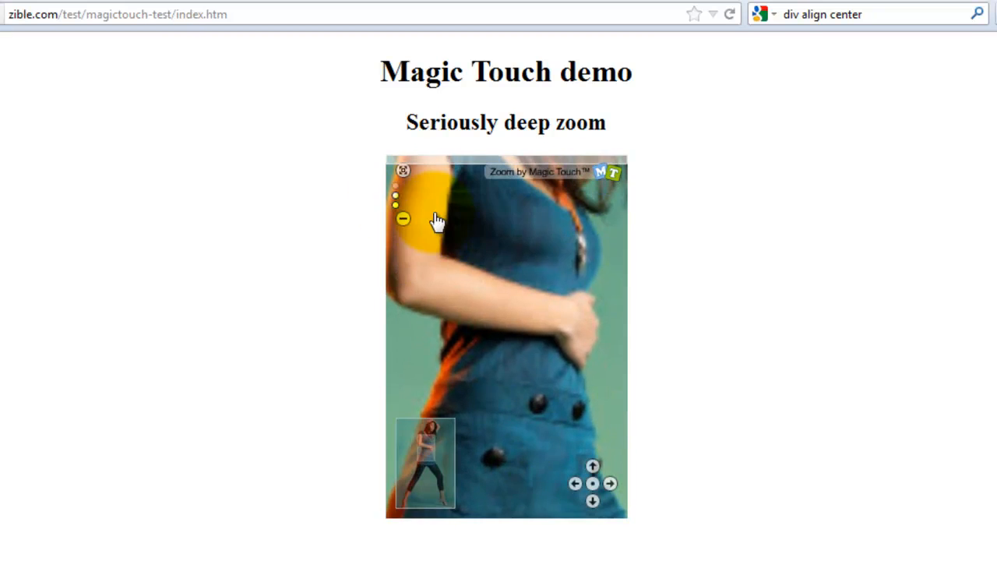
pyautogui.click(538, 328)
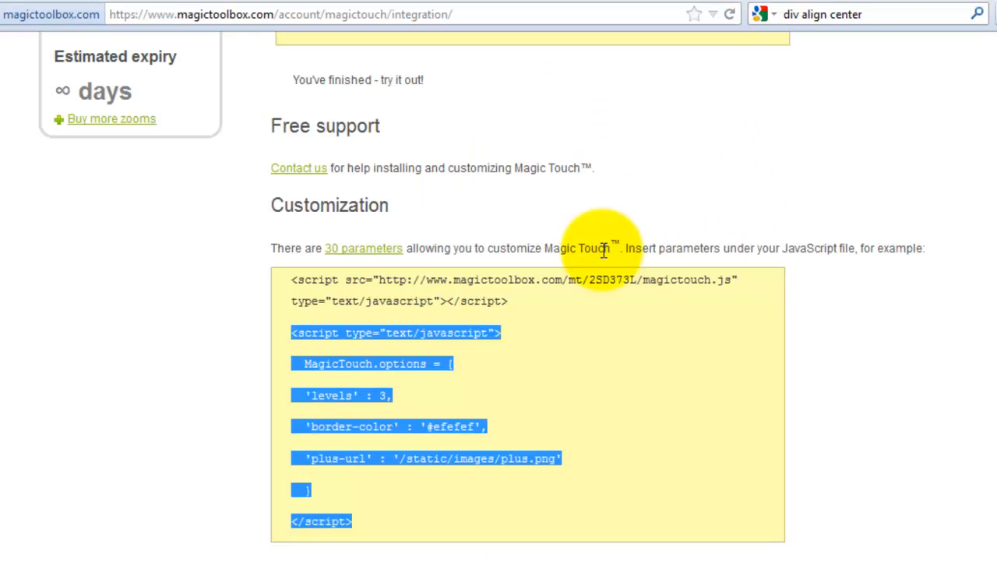
pyautogui.scroll(-3)
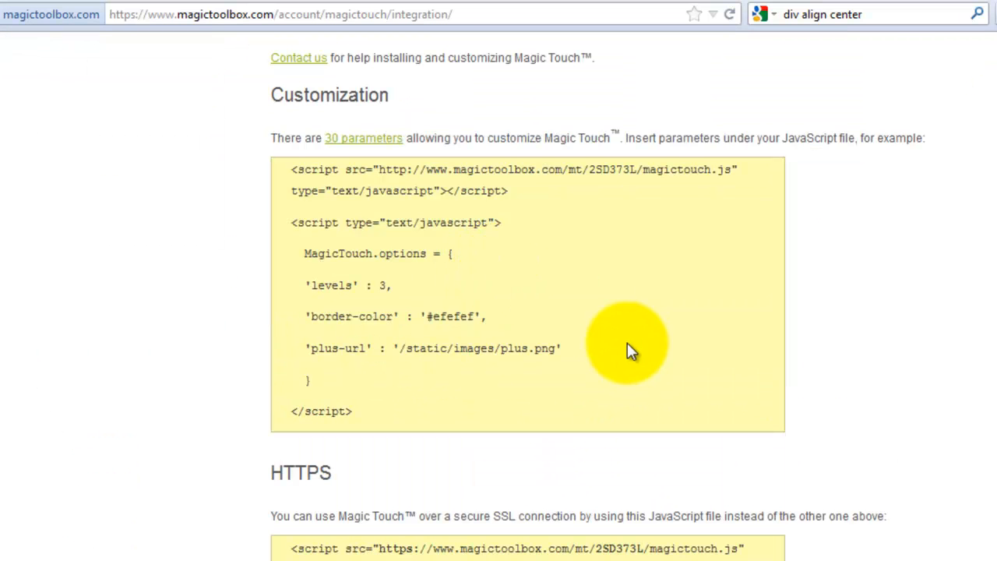
pyautogui.moveTo(627, 189)
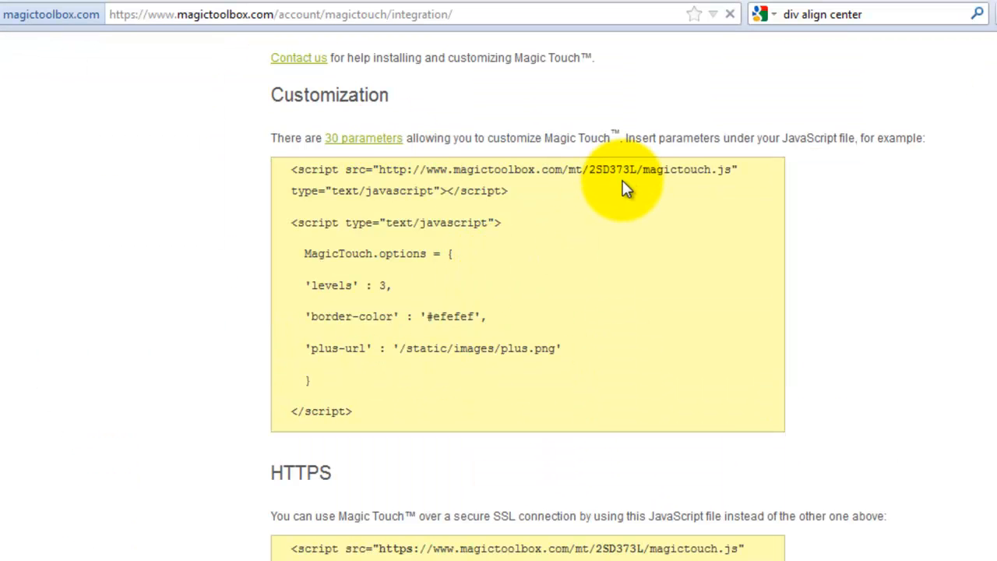
pyautogui.click(363, 138)
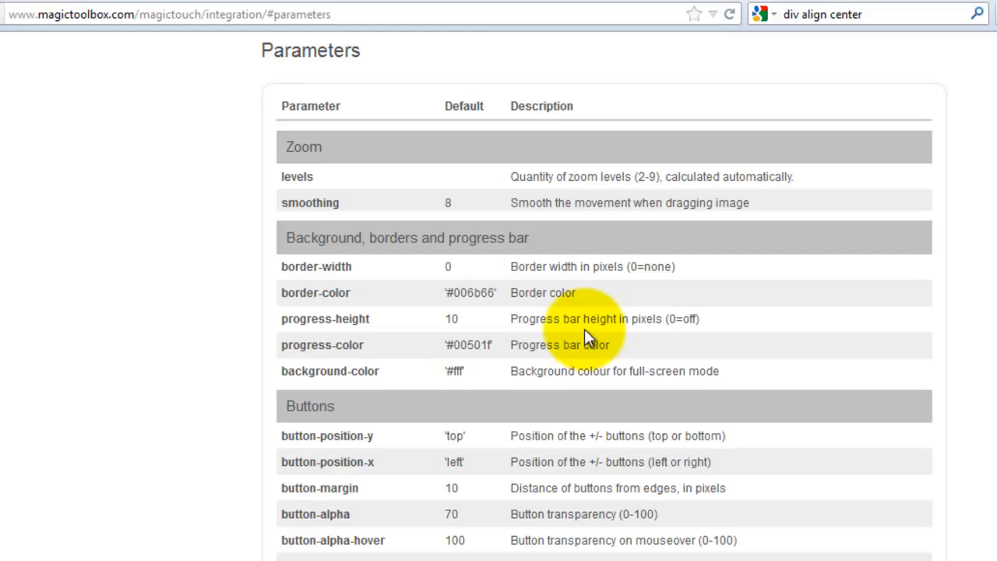
pyautogui.scroll(-3)
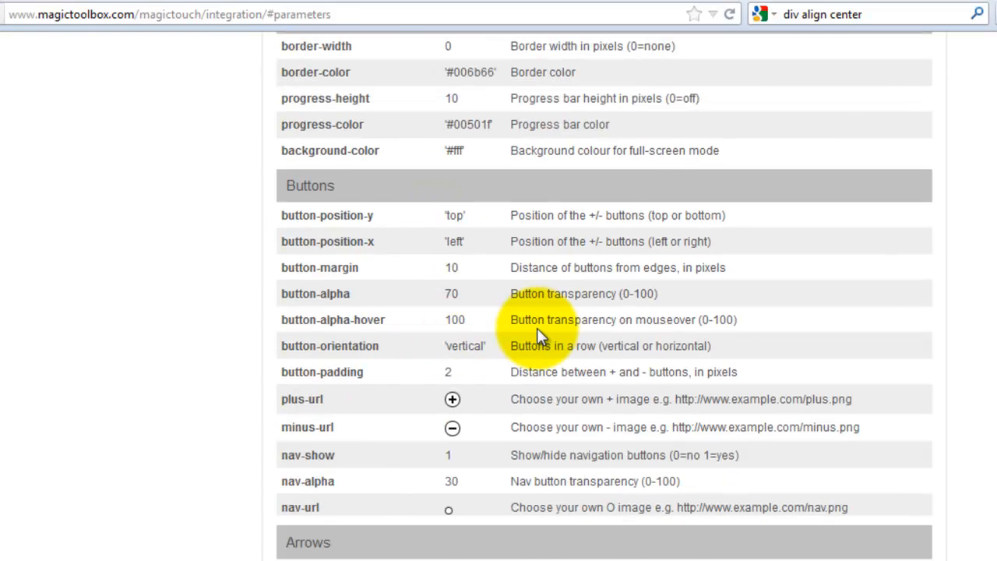
pyautogui.scroll(-3)
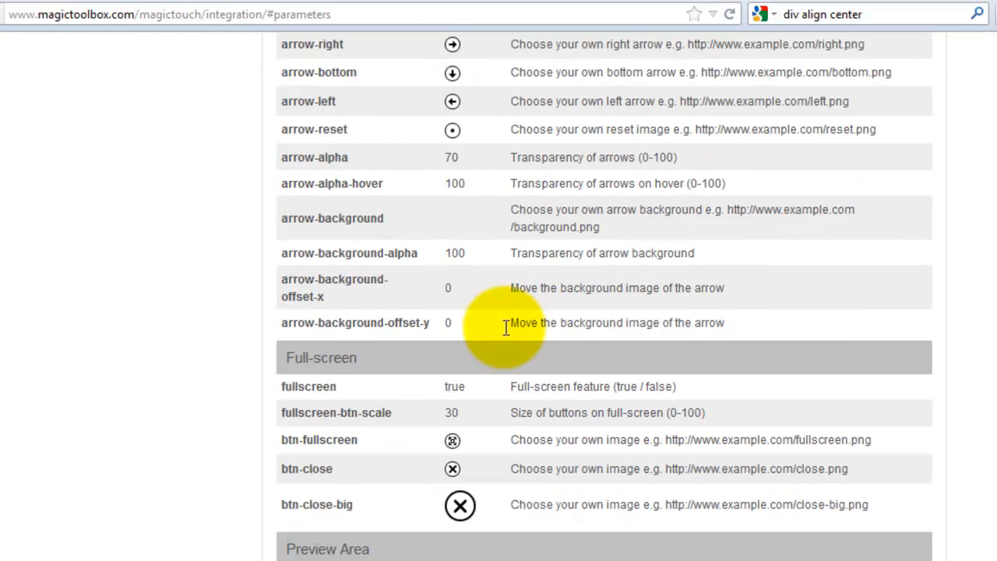
pyautogui.doubleClick(321, 358)
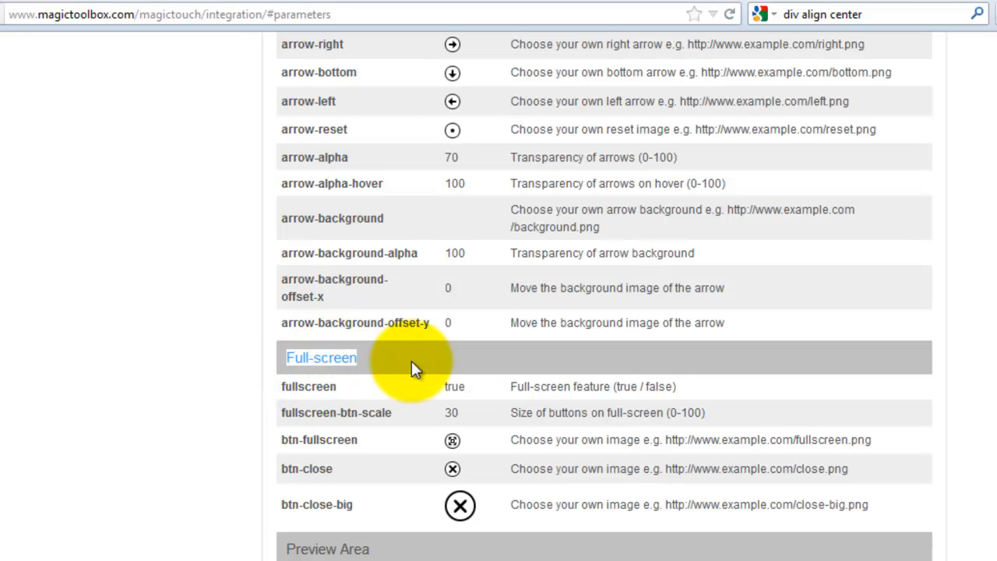
pyautogui.scroll(-3)
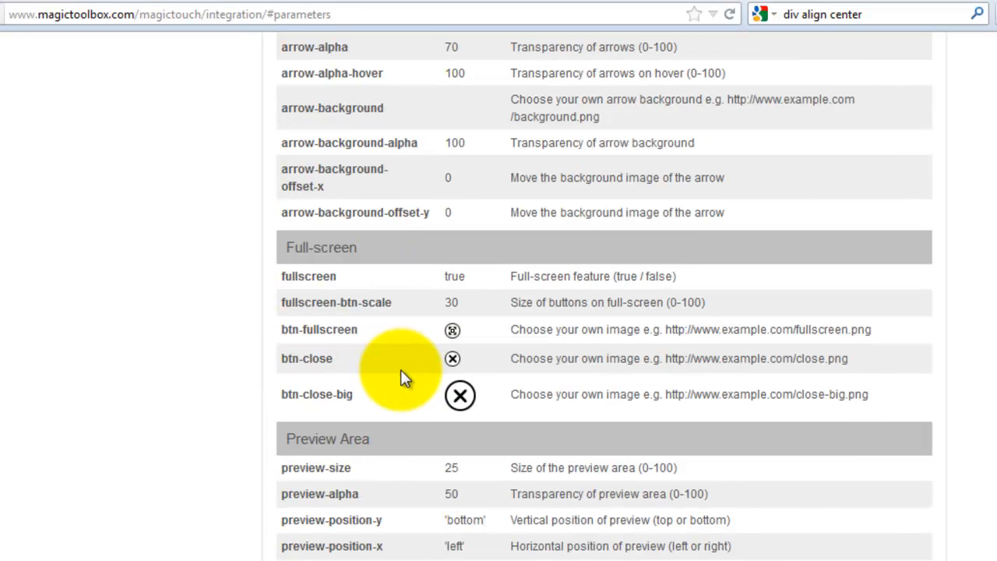
pyautogui.scroll(-3)
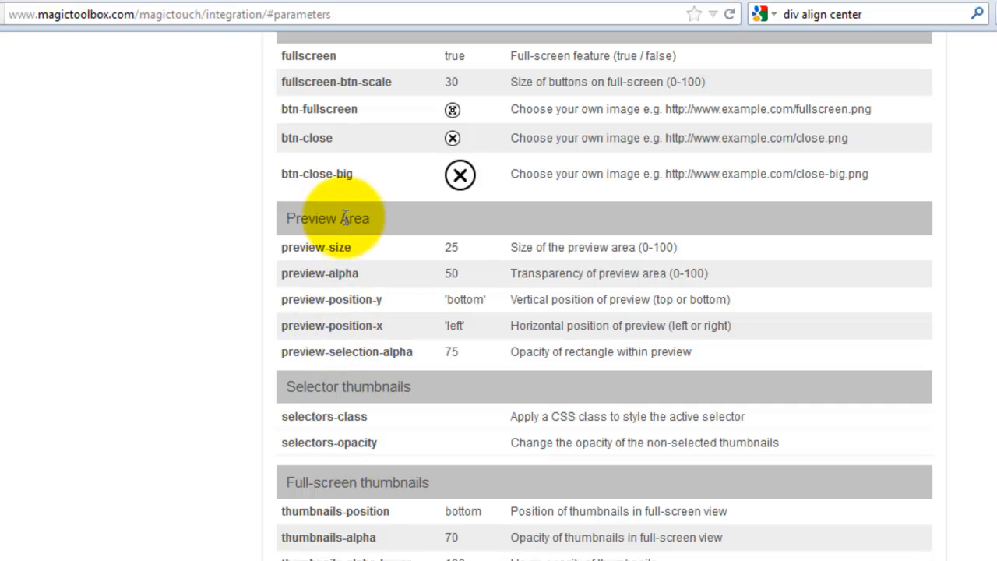
pyautogui.moveTo(401, 316)
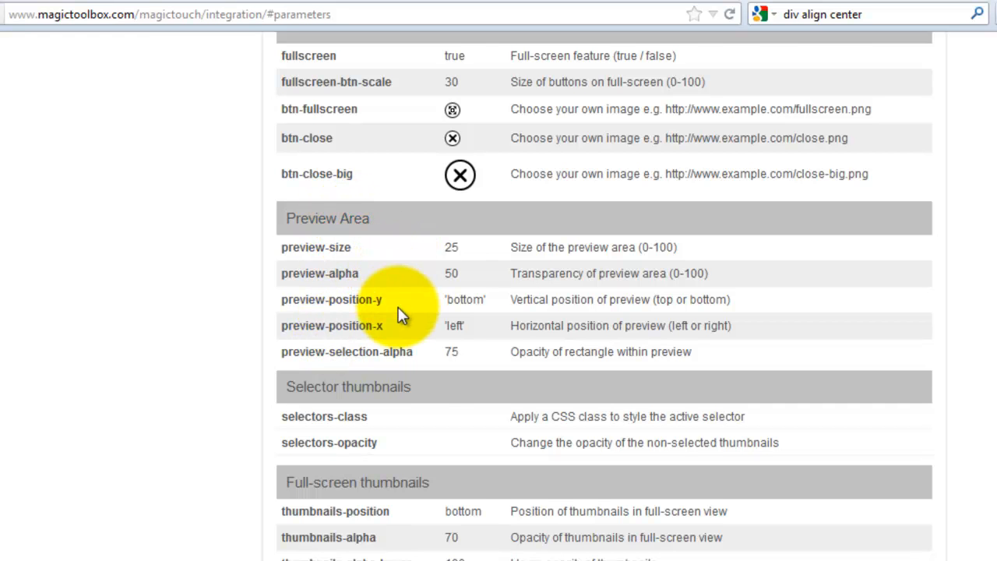
pyautogui.scroll(-3)
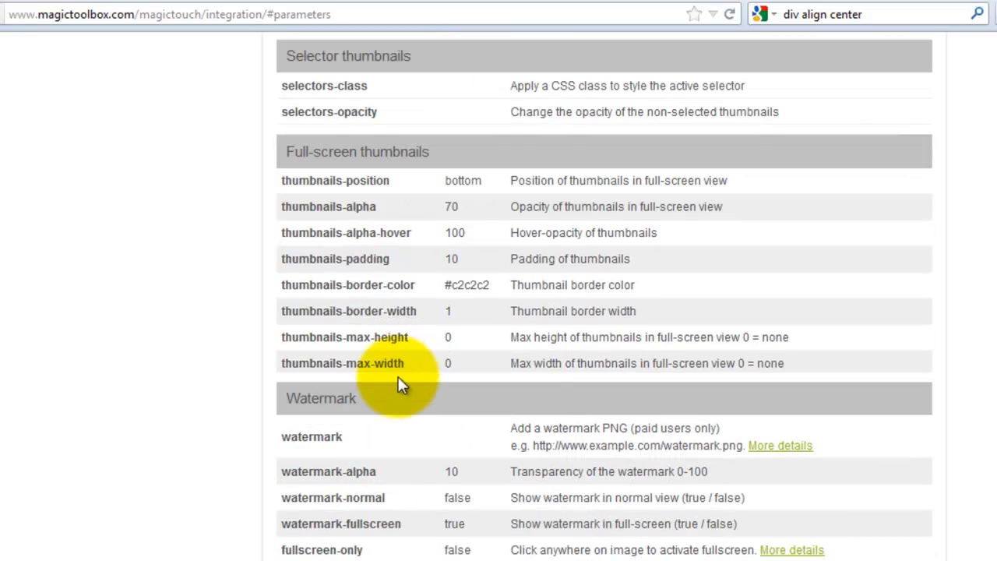
pyautogui.scroll(-3)
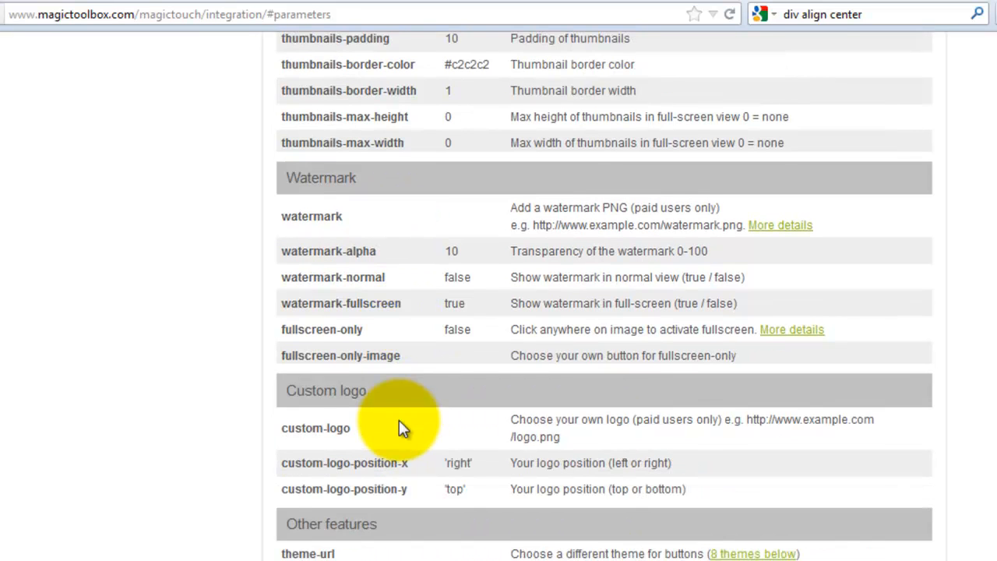
pyautogui.scroll(-3)
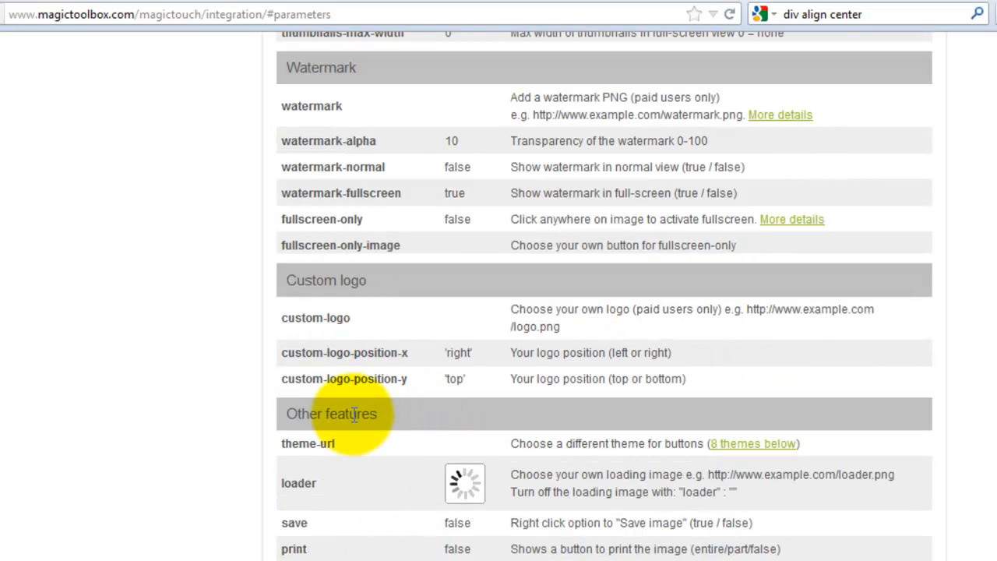
pyautogui.moveTo(335, 534)
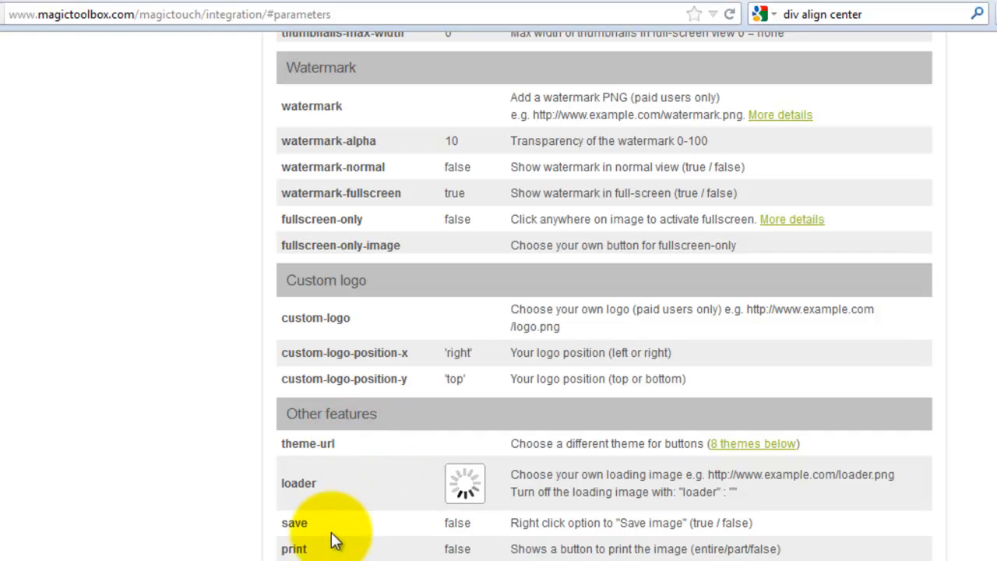
pyautogui.moveTo(390, 495)
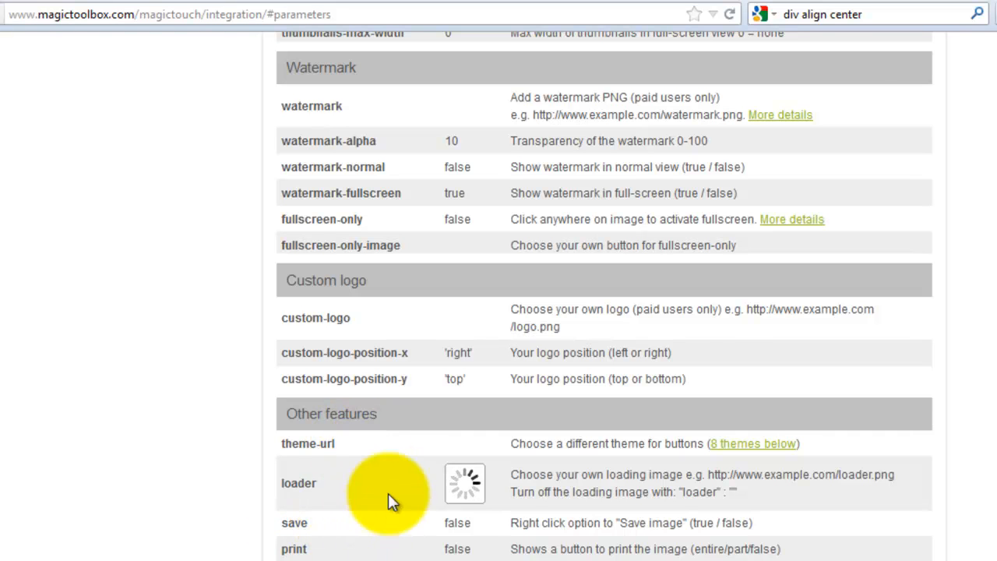
pyautogui.scroll(3)
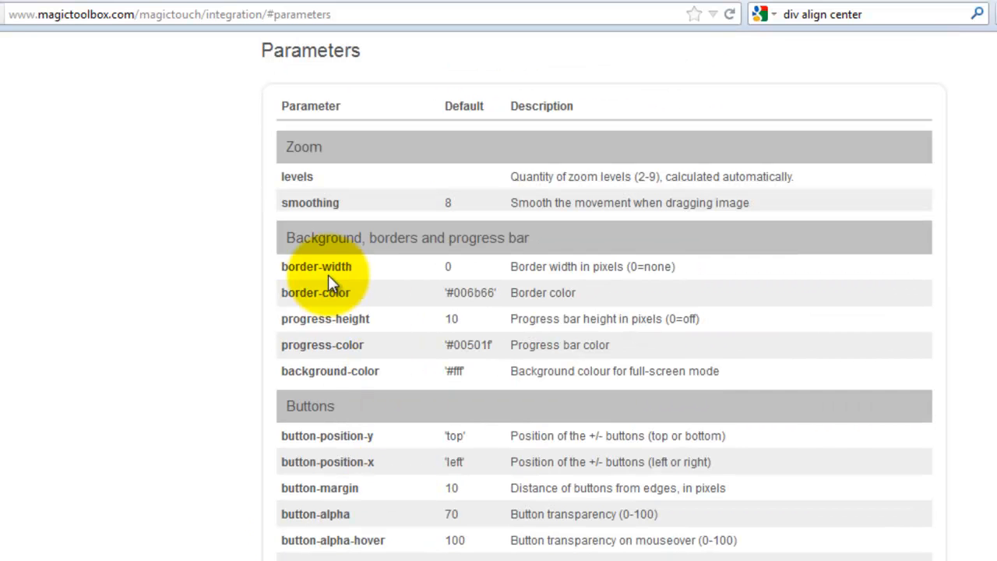
pyautogui.moveTo(335, 304)
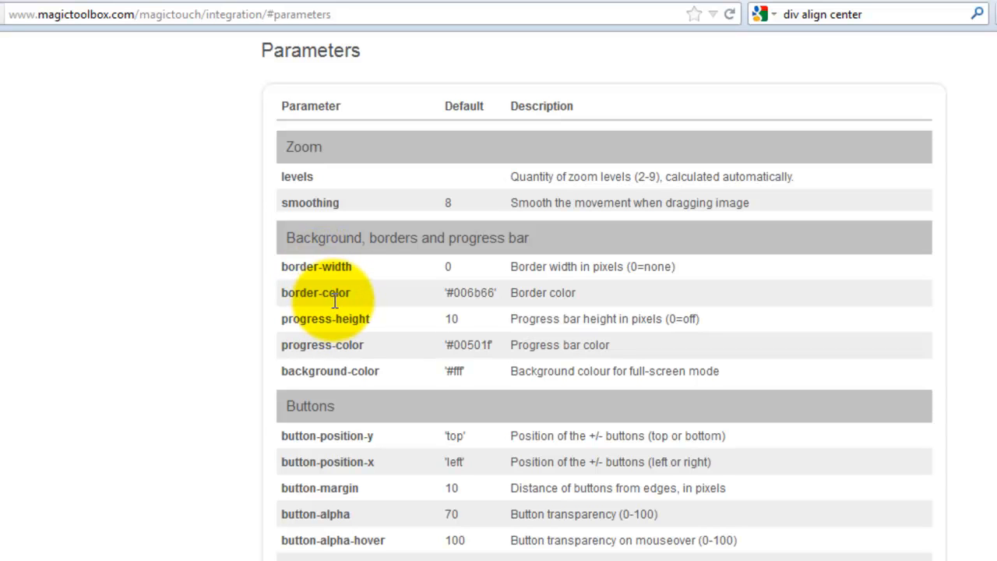
pyautogui.doubleClick(317, 266)
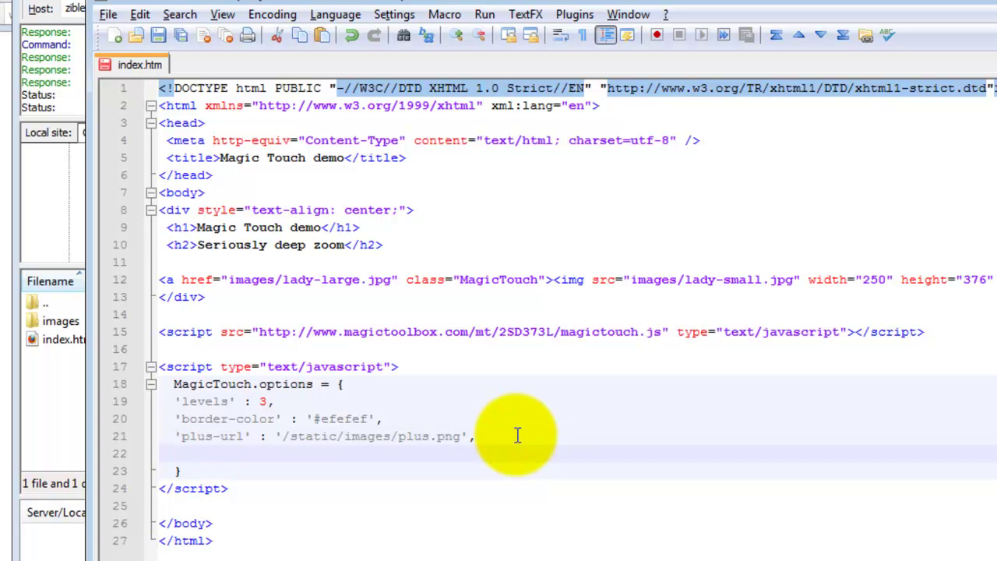
# - Type 'border-width' : 4 into the MagicTouch options block
pyautogui.write("'border-width'")
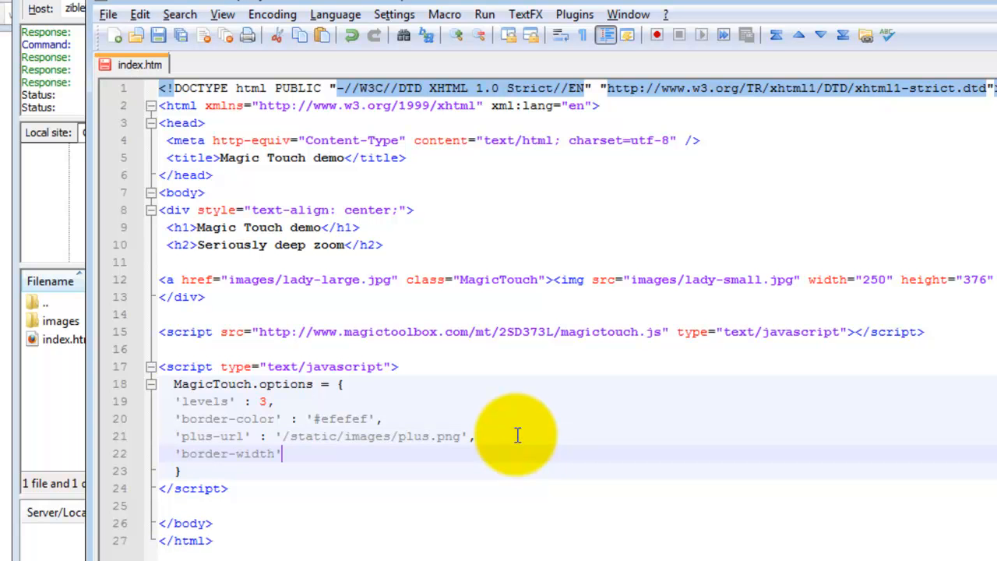
pyautogui.write(': 4')
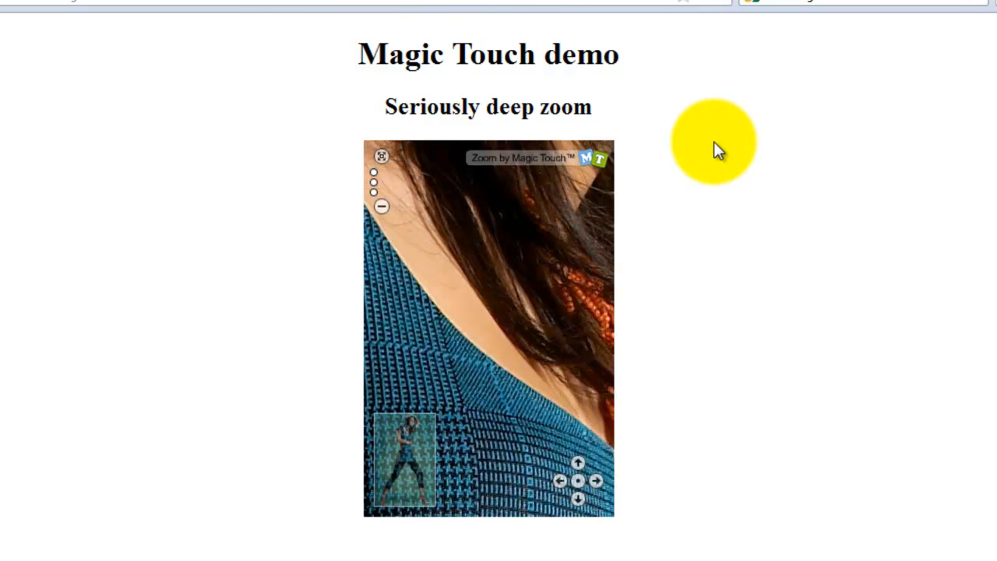
# - Zoom the demo lady photo back out to its full-length view
pyautogui.click(381, 206)
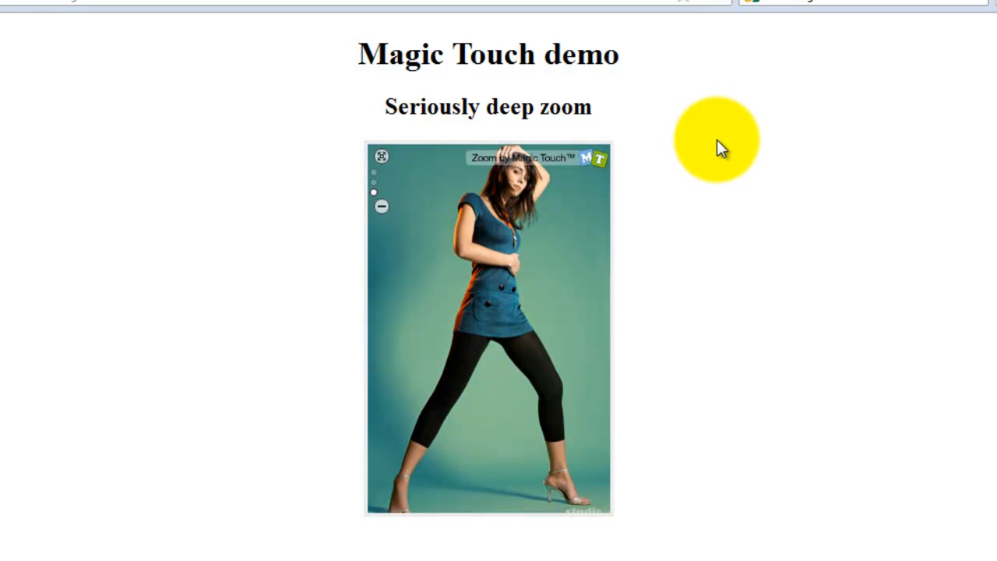
pyautogui.moveTo(612, 436)
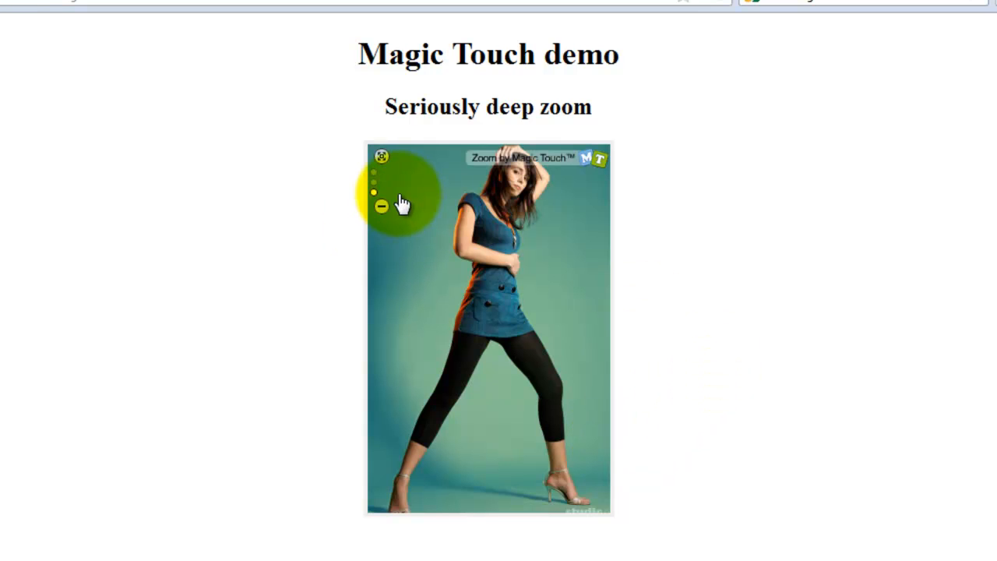
pyautogui.moveTo(686, 218)
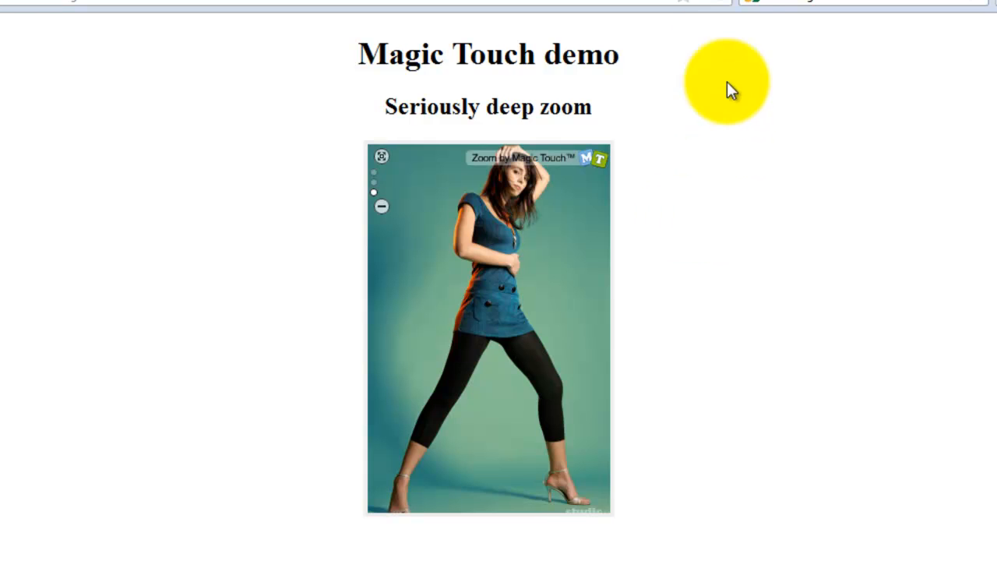
pyautogui.moveTo(701, 191)
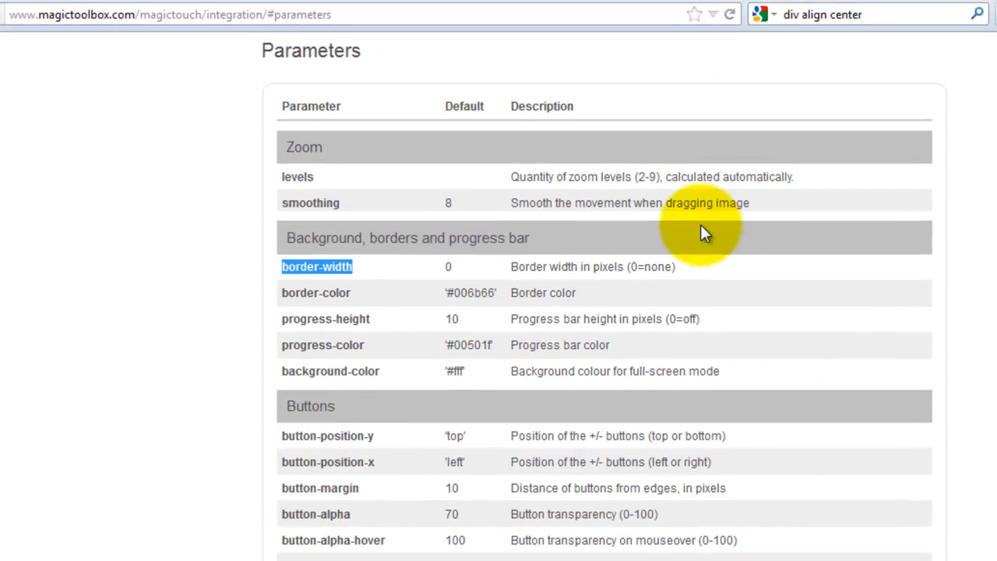
# - Browse the integration page and click the contact form's Your name field
pyautogui.scroll(3)
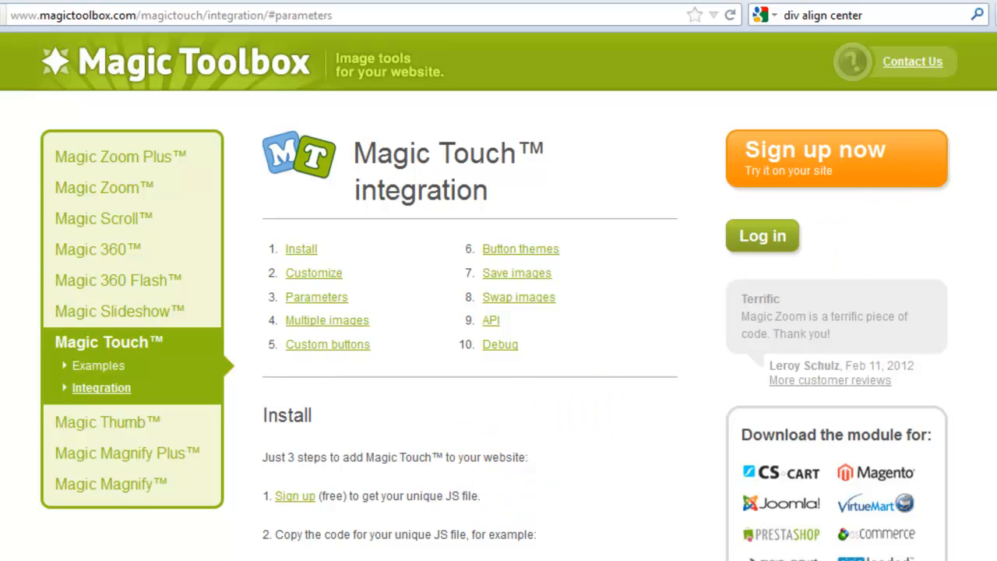
pyautogui.scroll(-3)
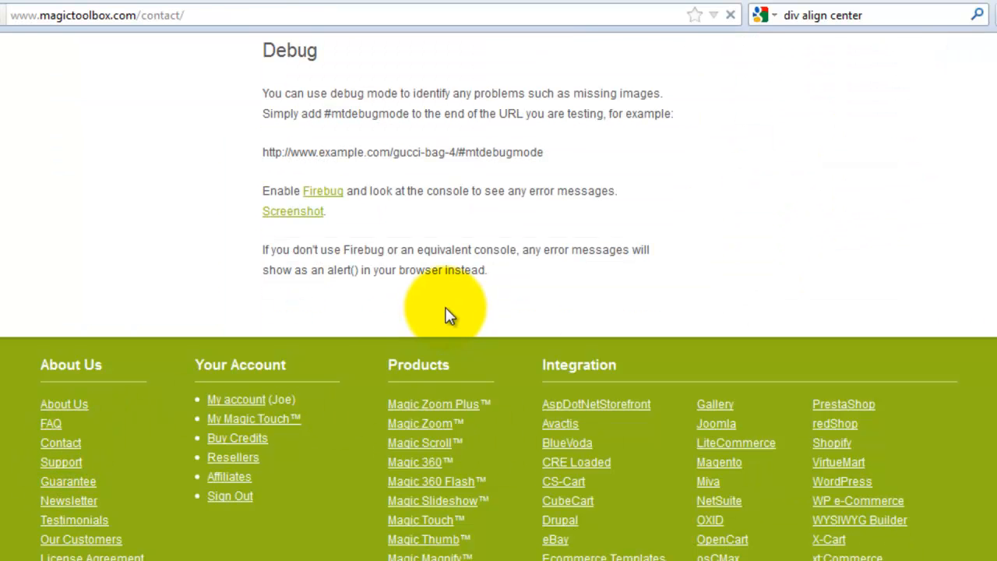
pyautogui.scroll(3)
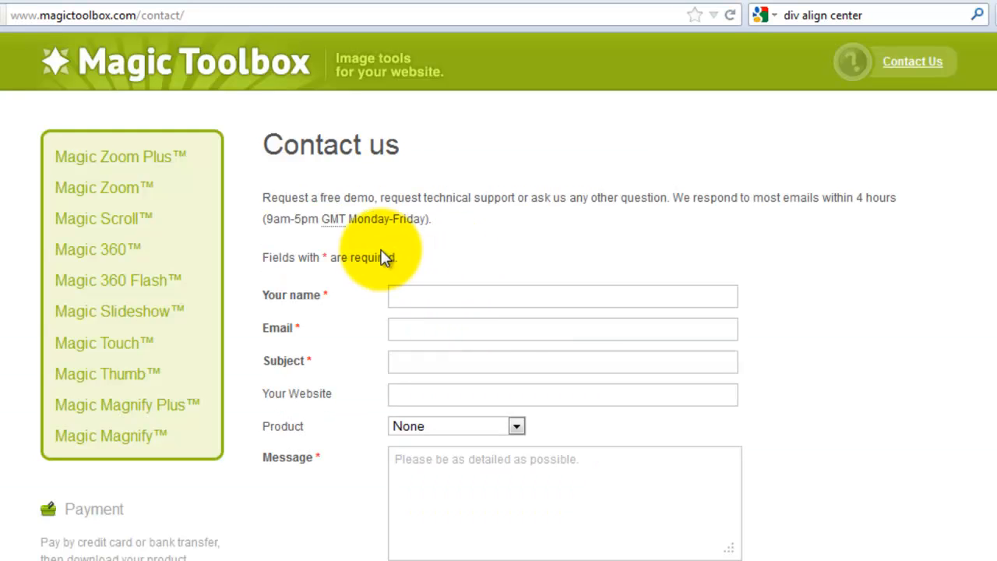
pyautogui.click(563, 296)
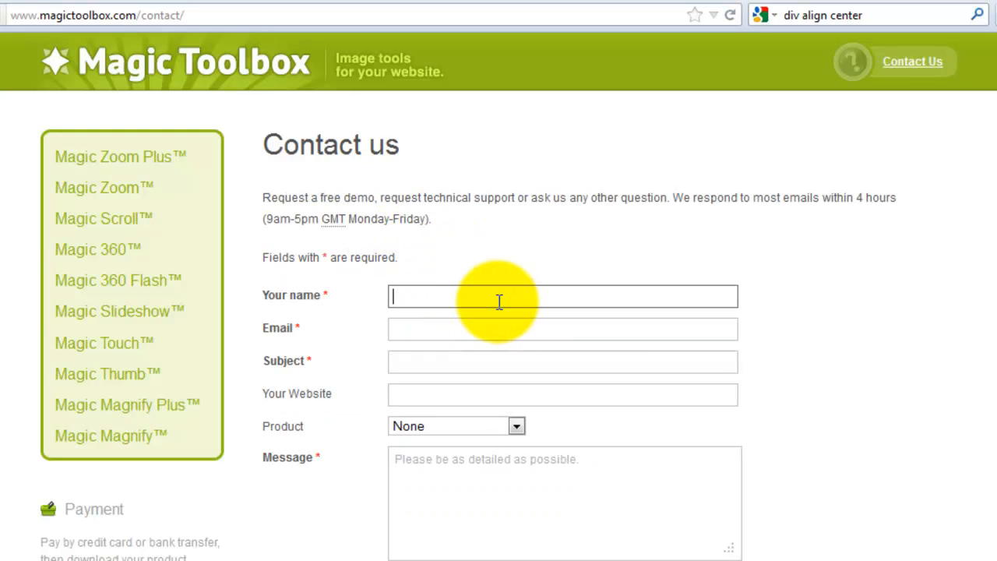
pyautogui.moveTo(522, 273)
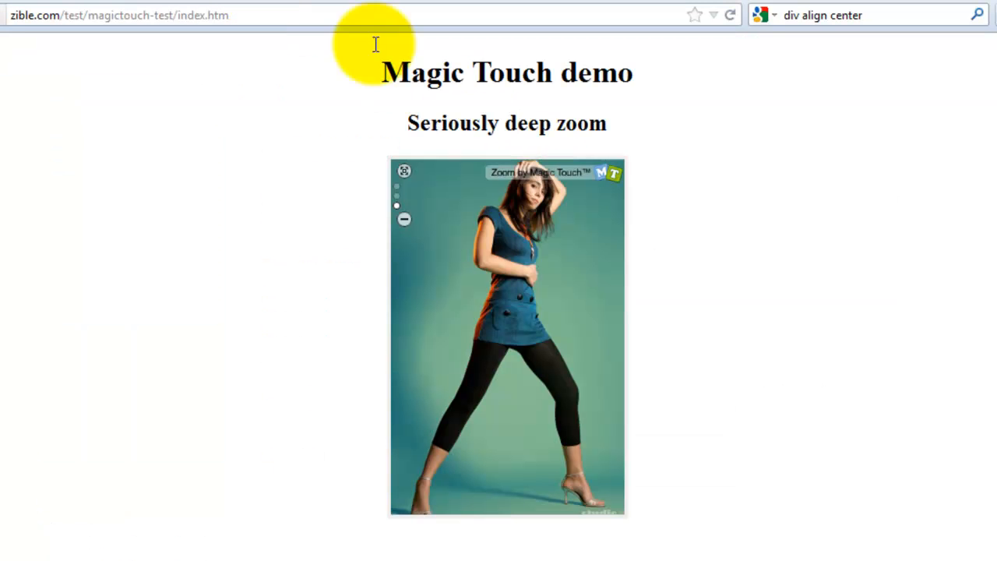
pyautogui.moveTo(762, 212)
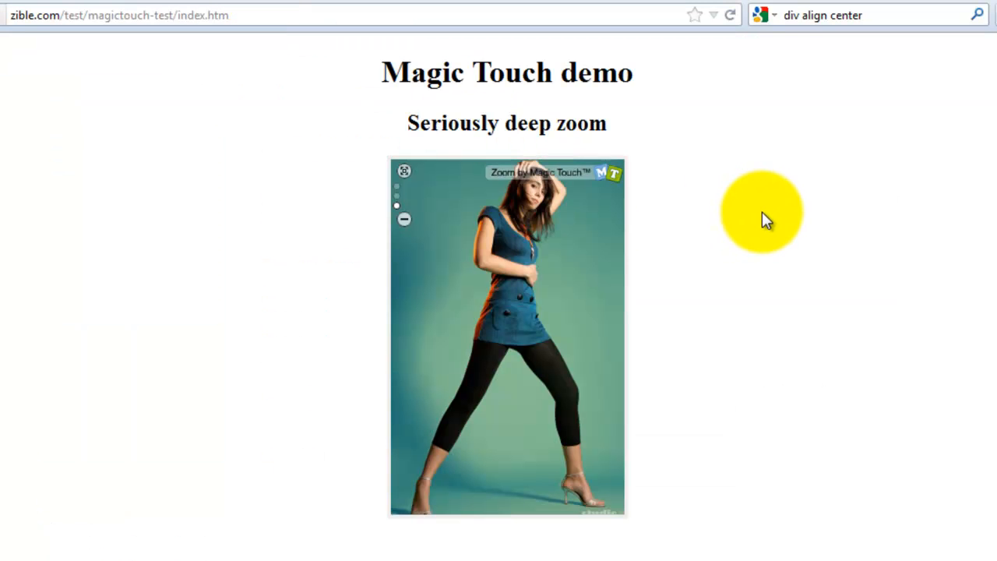
pyautogui.moveTo(764, 234)
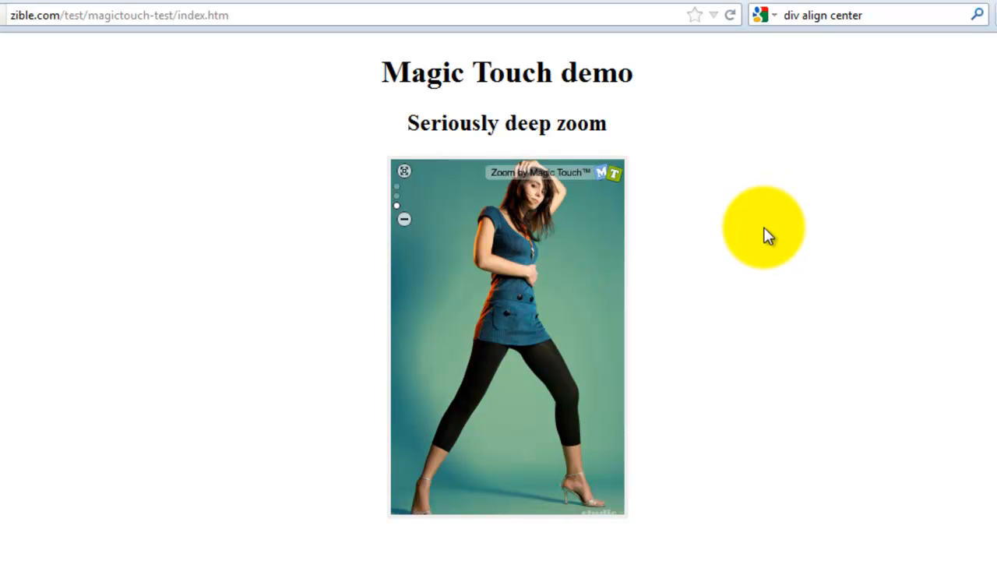